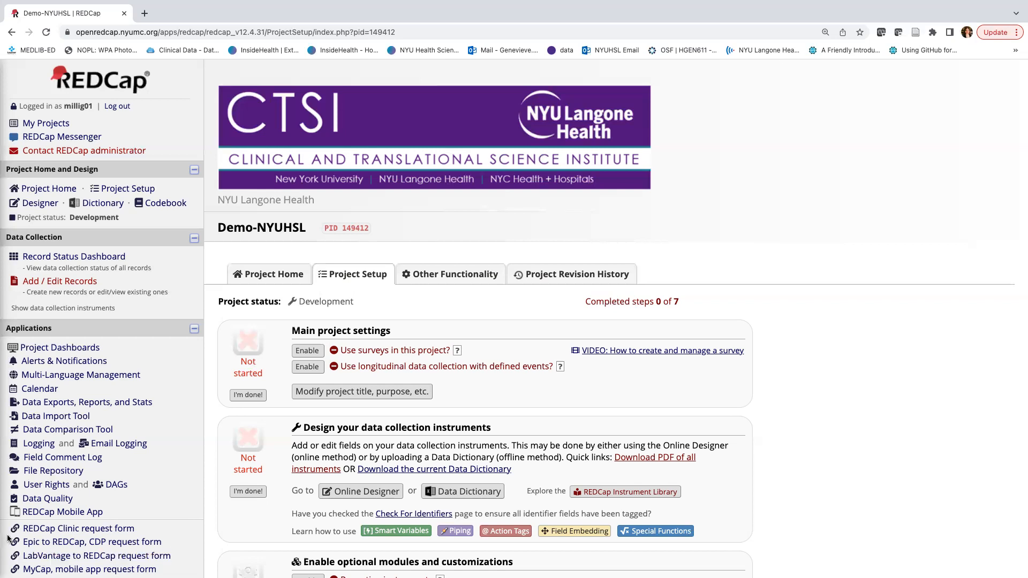
scroll("down", 3)
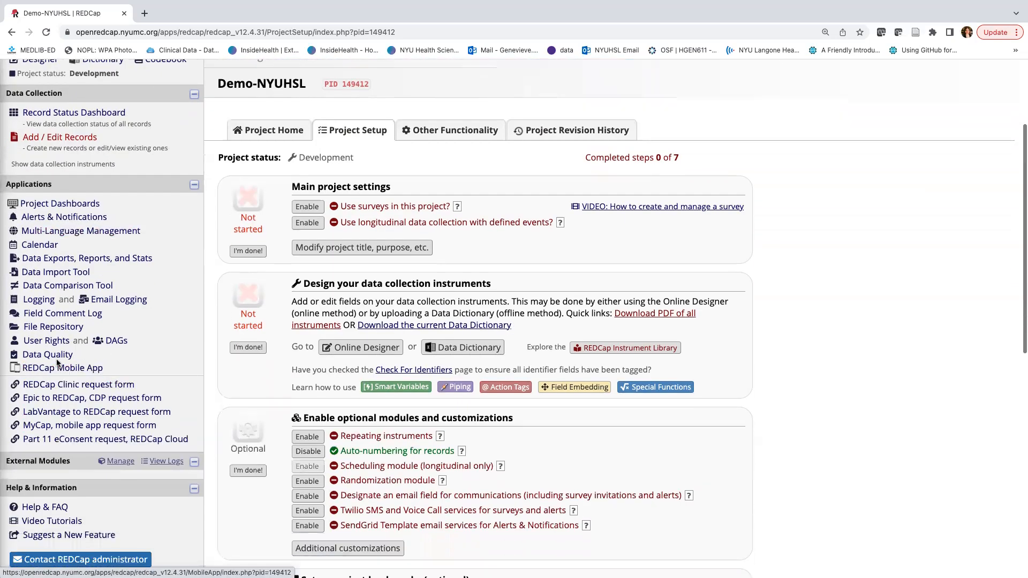
mouse_move(38, 348)
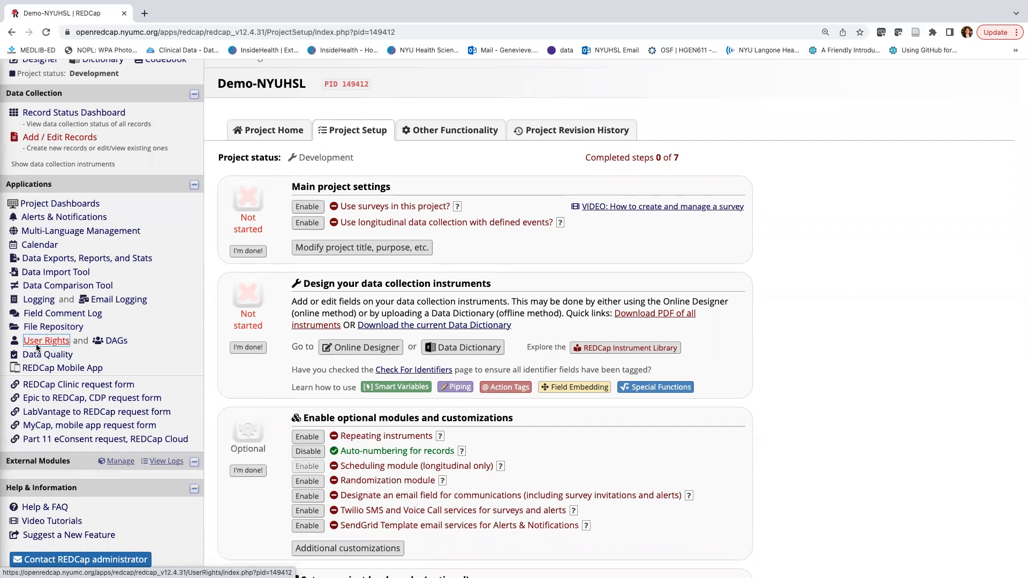
left_click(46, 340)
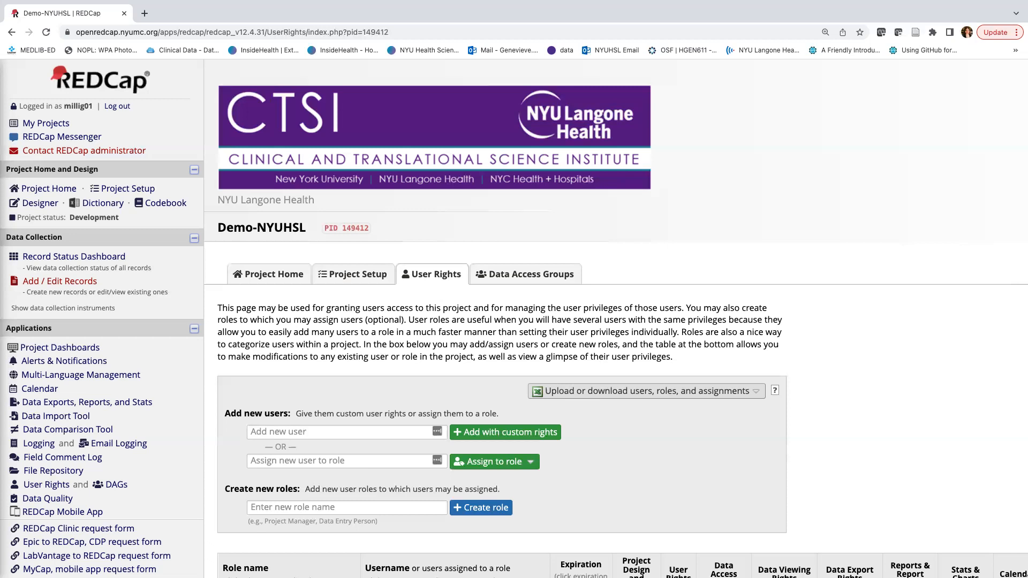
mouse_move(4, 499)
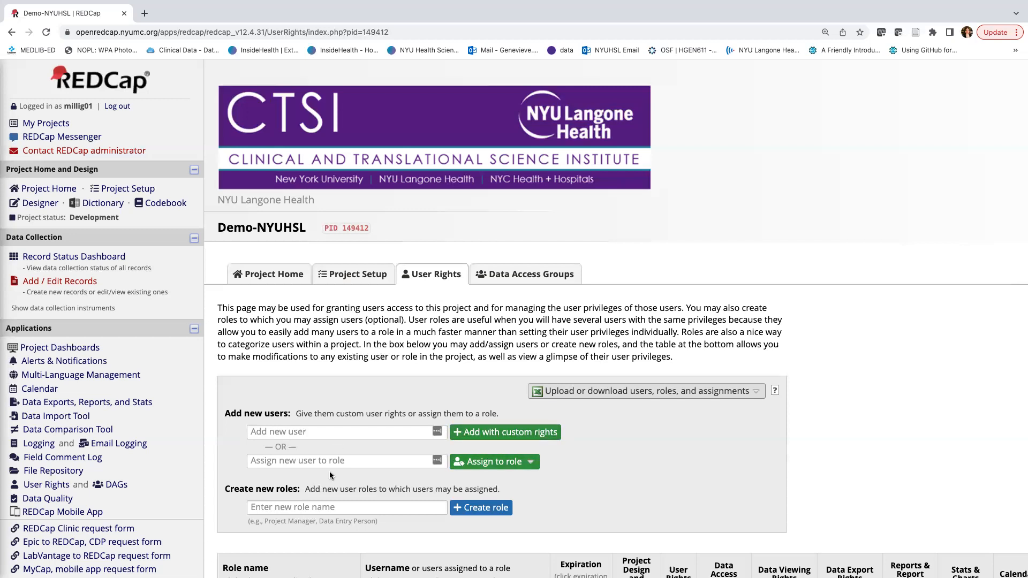
scroll("down", 3)
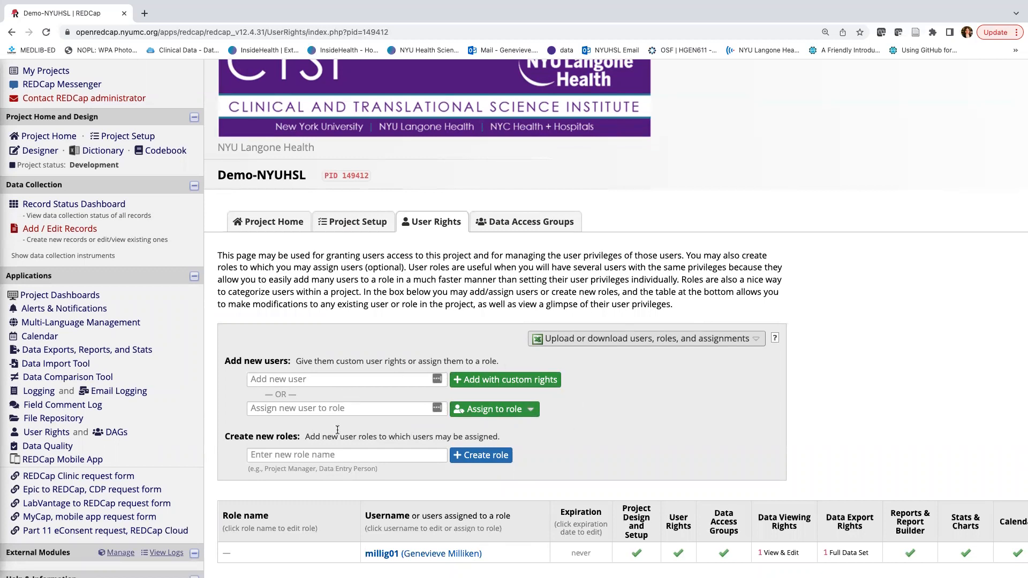
mouse_move(333, 454)
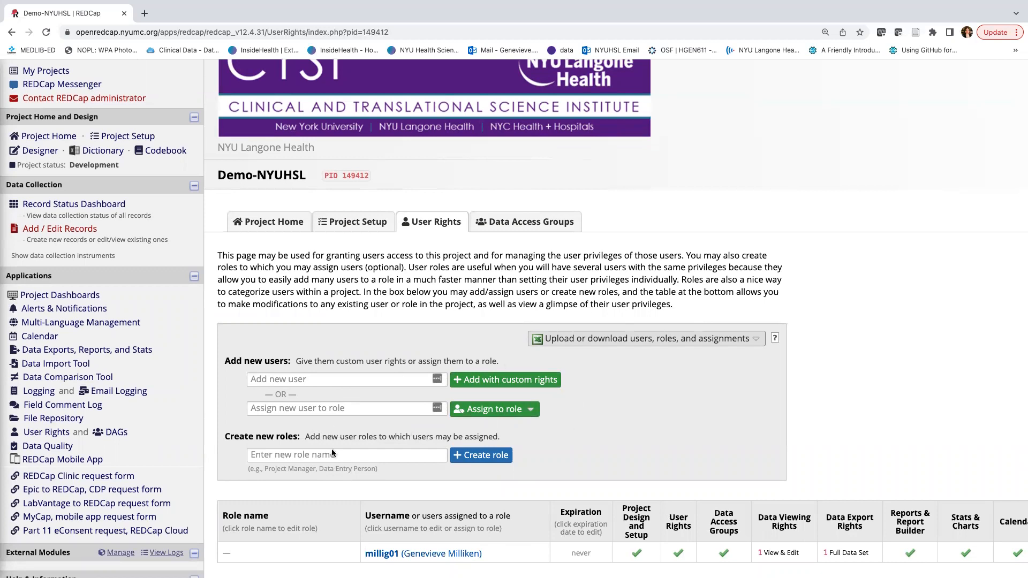
mouse_move(432, 491)
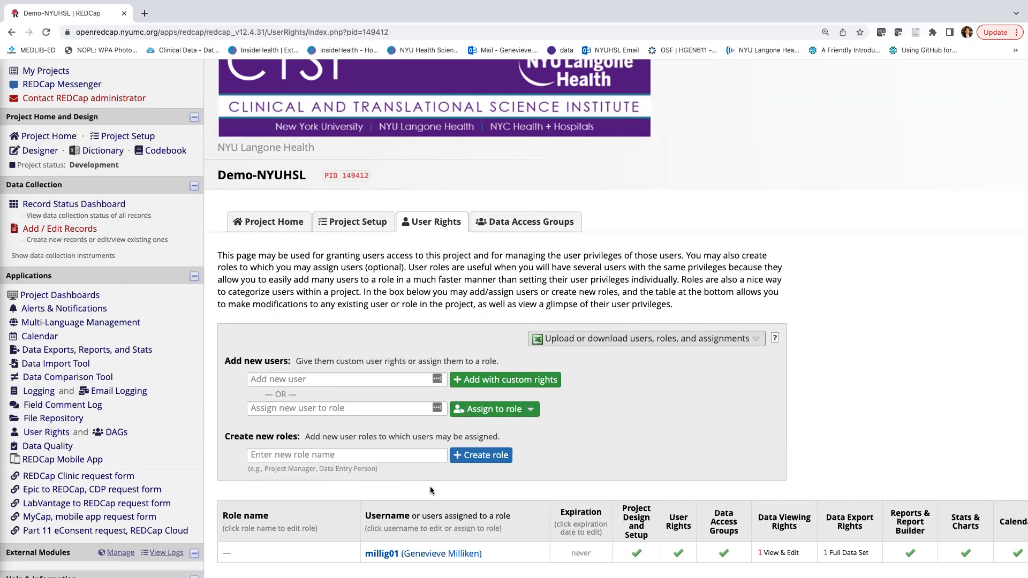
mouse_move(382, 477)
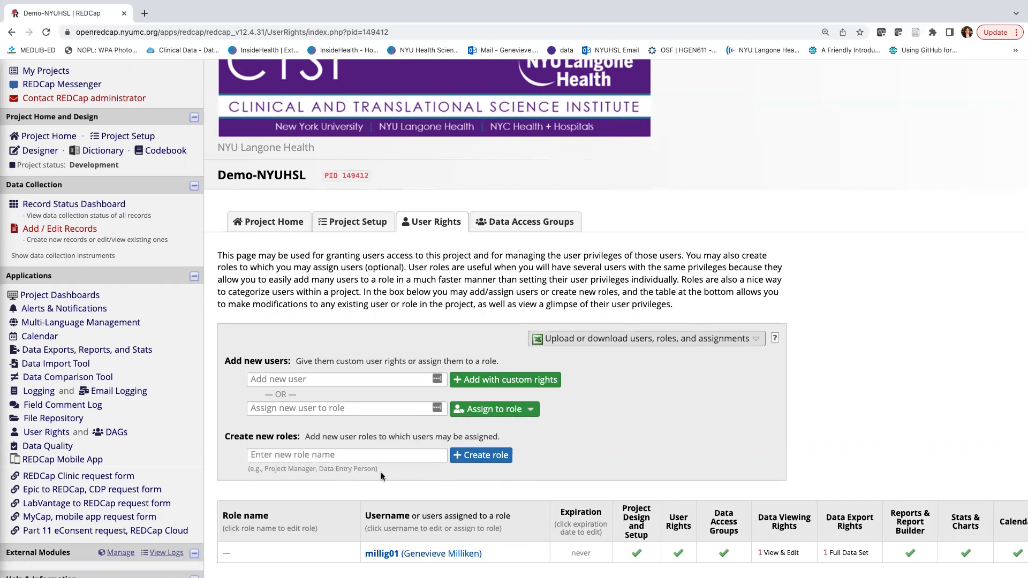
mouse_move(336, 517)
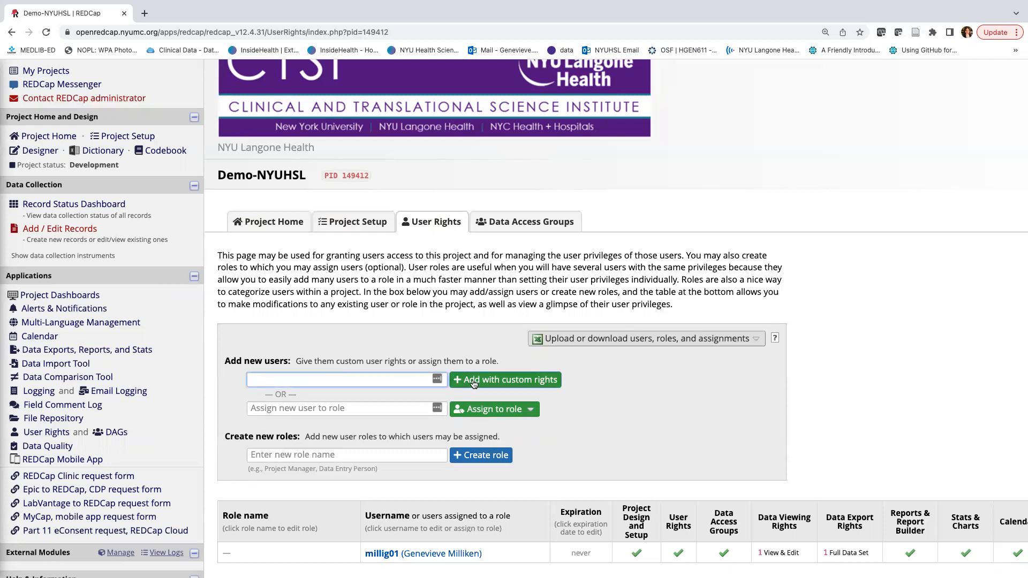
mouse_move(324, 356)
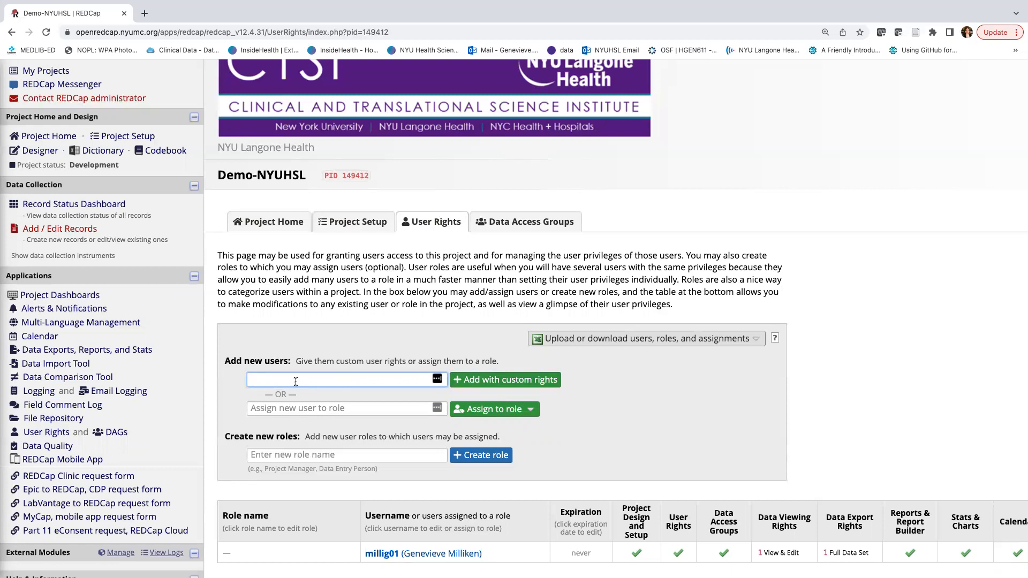
type("fred")
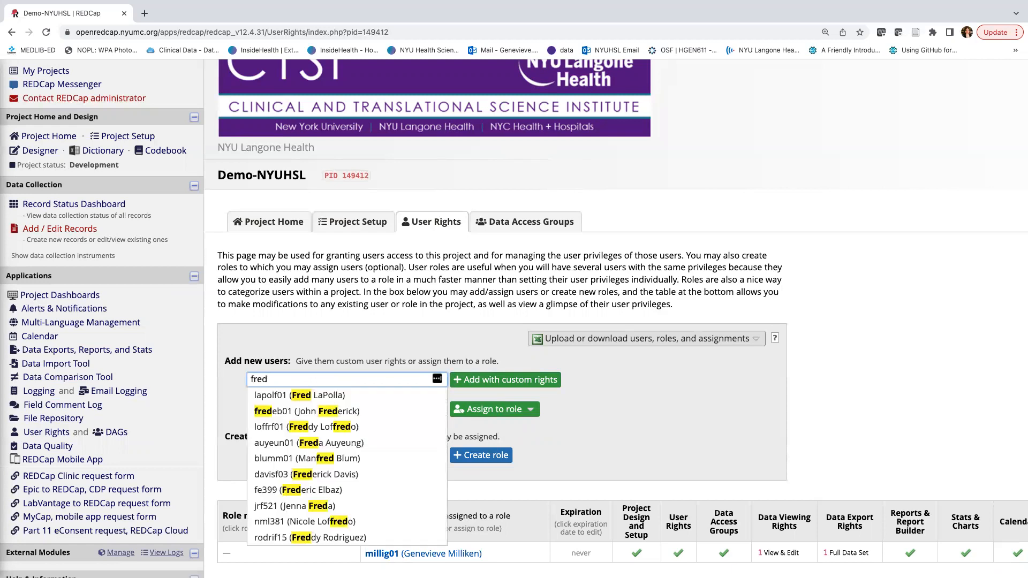
mouse_move(287, 395)
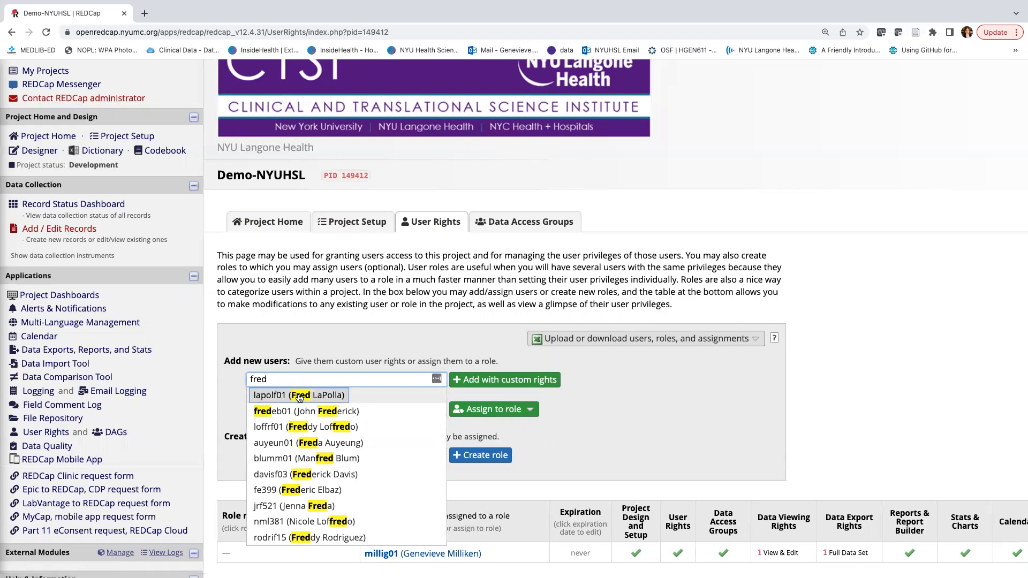
mouse_move(277, 395)
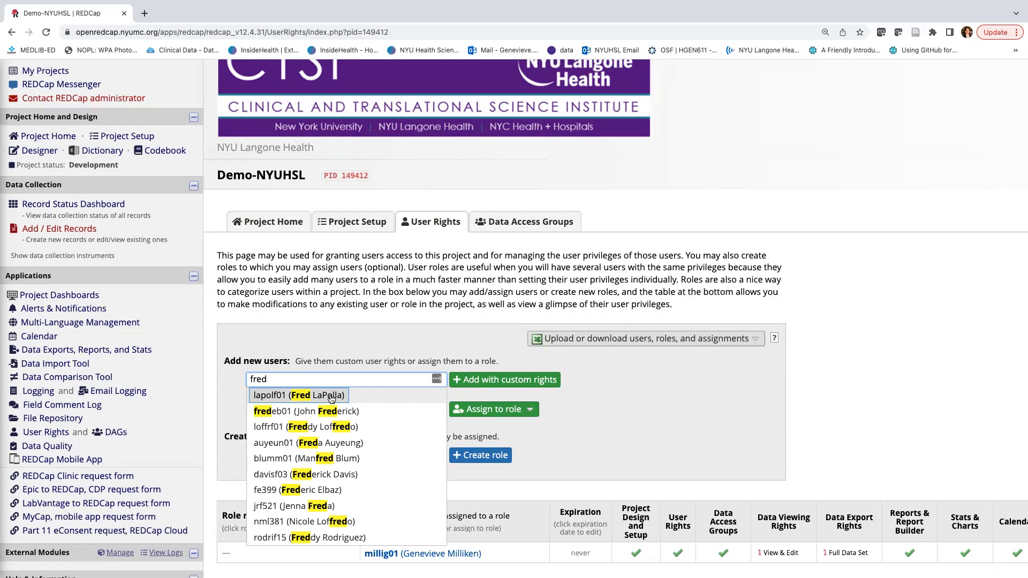
mouse_move(281, 400)
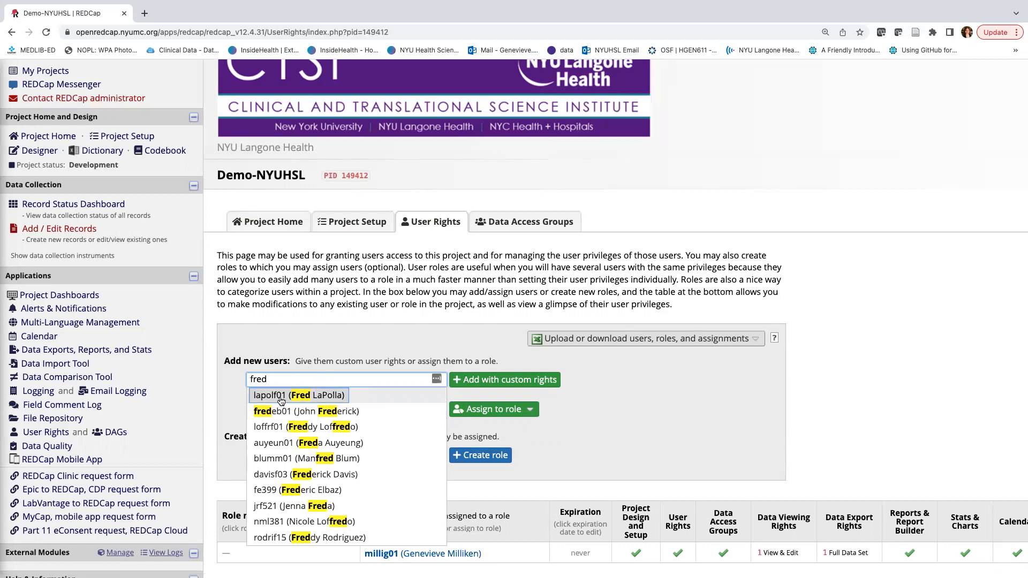
mouse_move(281, 399)
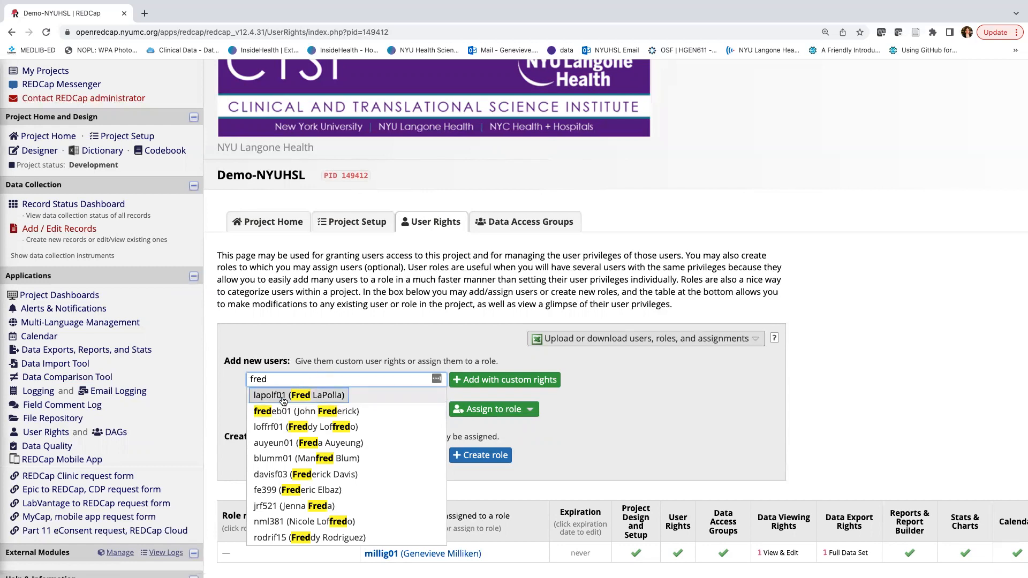
mouse_move(279, 397)
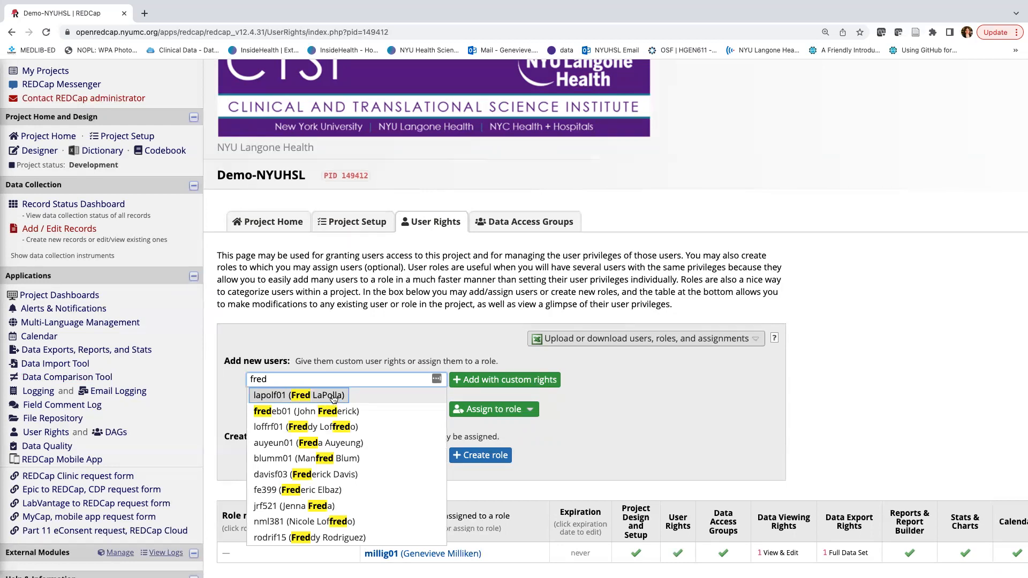
left_click(308, 396)
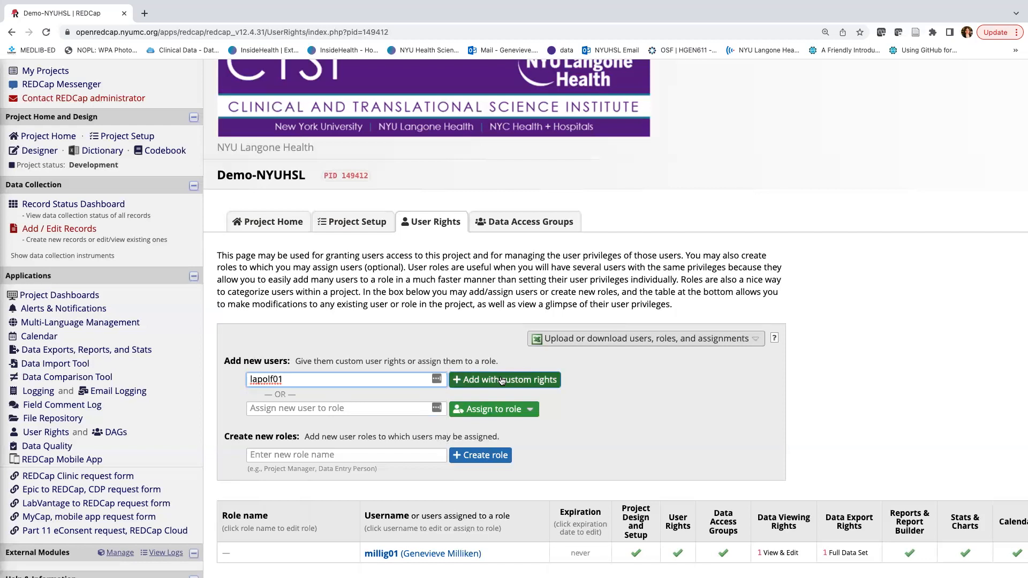
Choose Add with custom rights for lapolf01 and review the Basic Privileges defaults
left_click(505, 380)
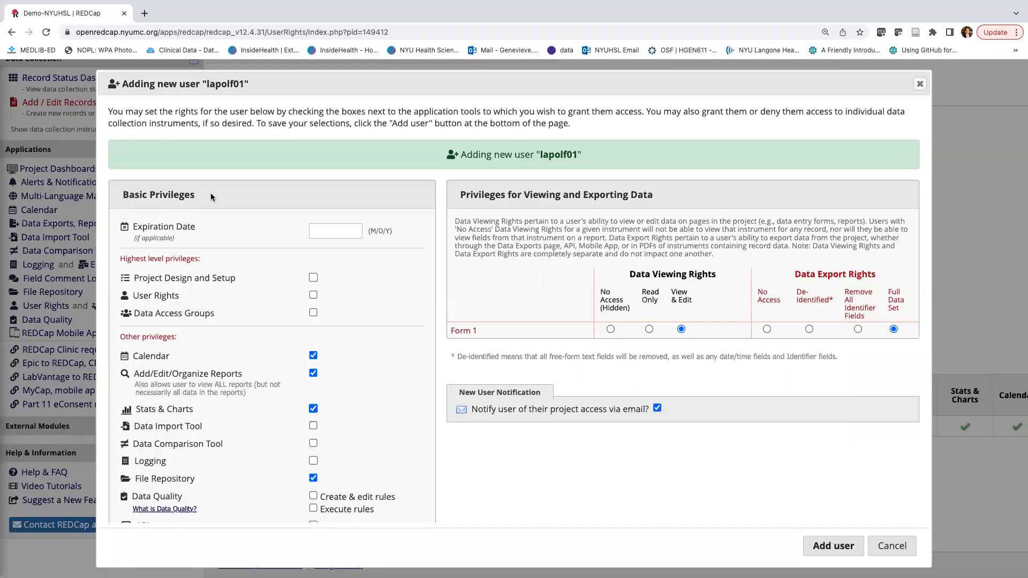
mouse_move(201, 242)
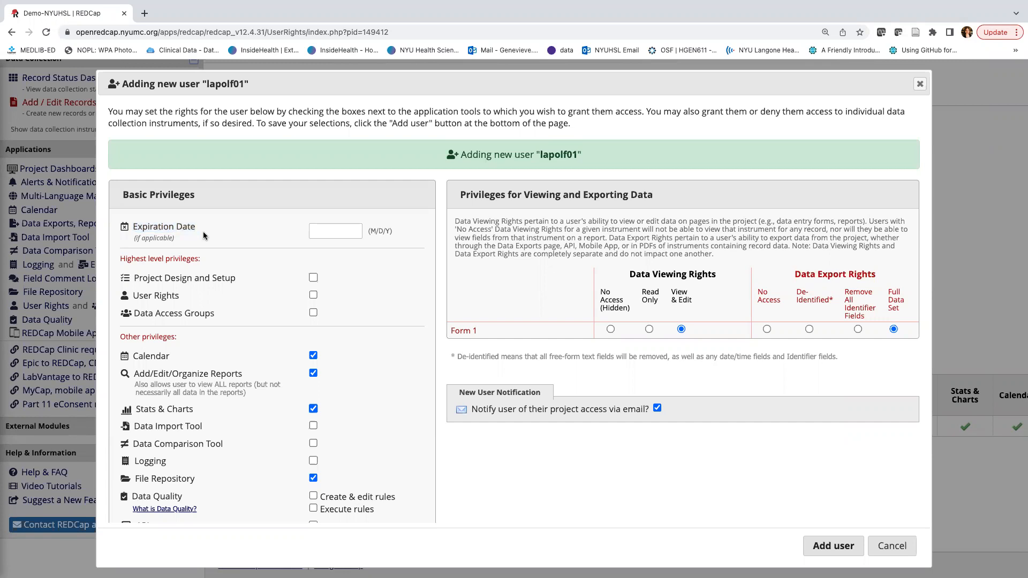
mouse_move(195, 258)
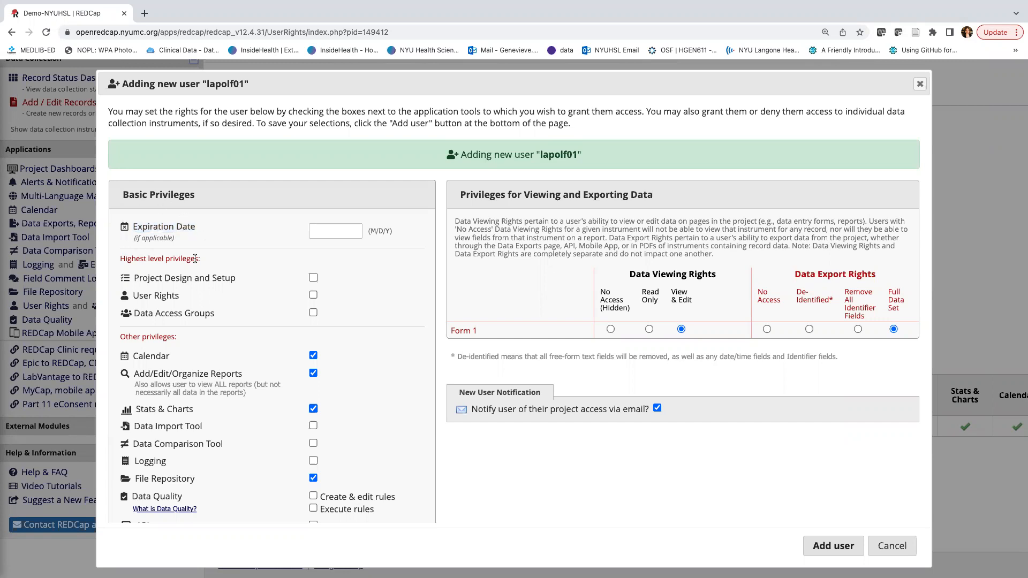
scroll("down", 3)
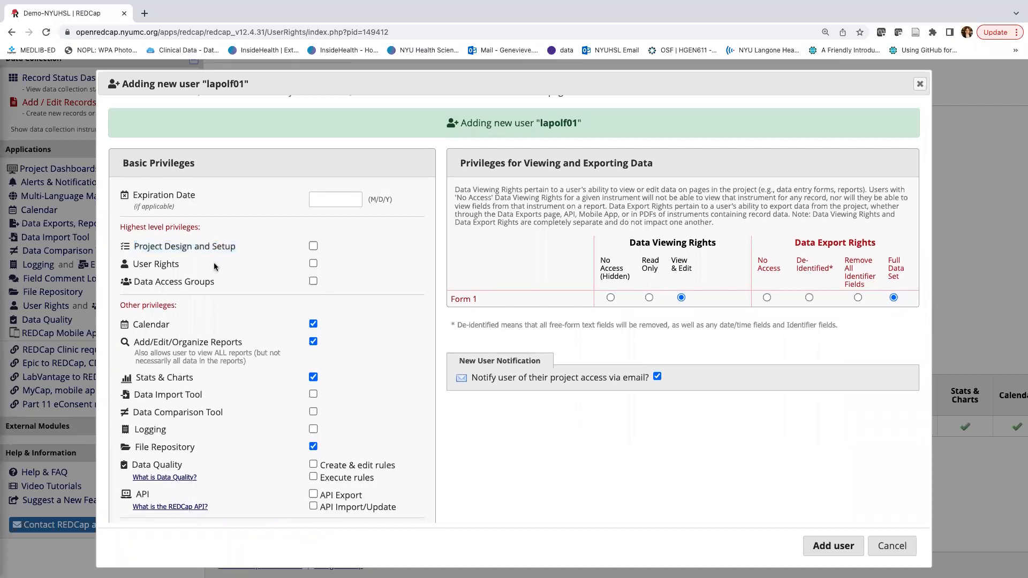
scroll("down", 3)
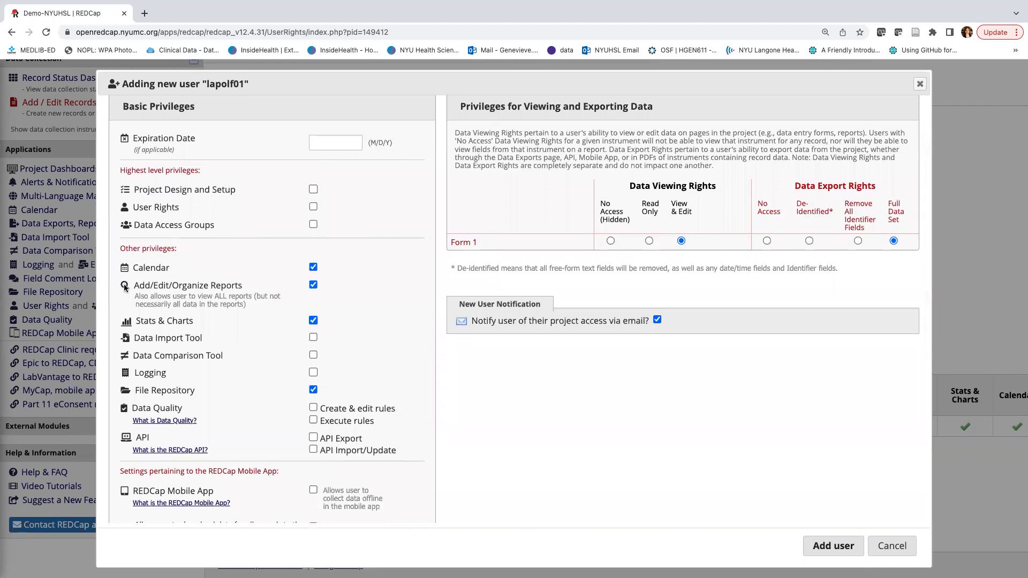
scroll("down", 3)
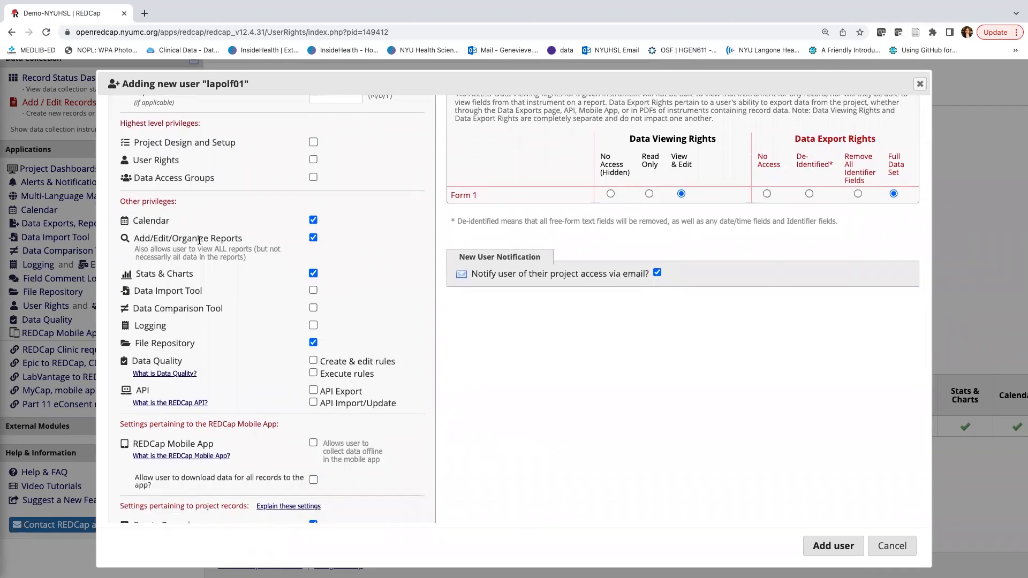
scroll("down", 3)
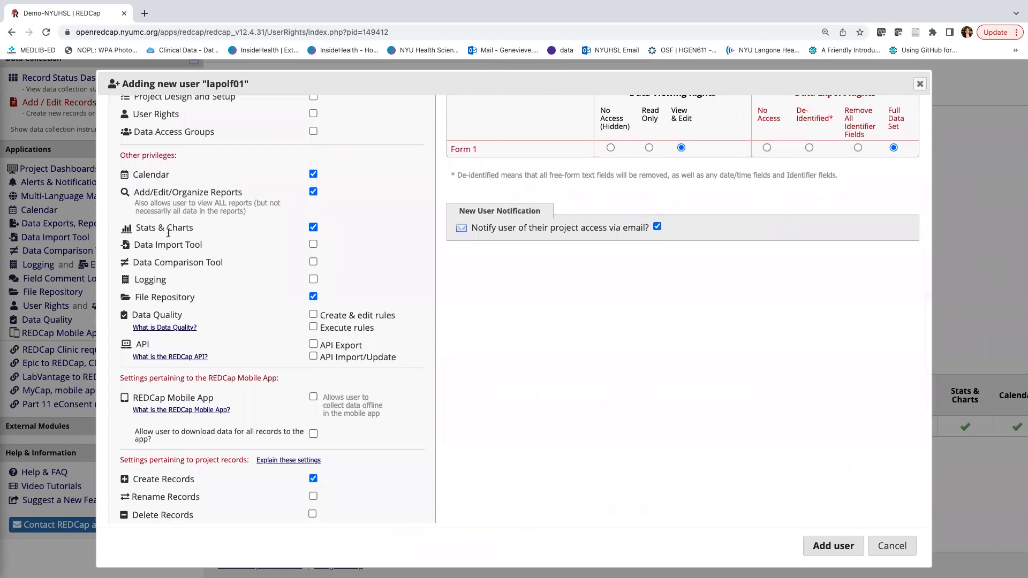
scroll("down", 3)
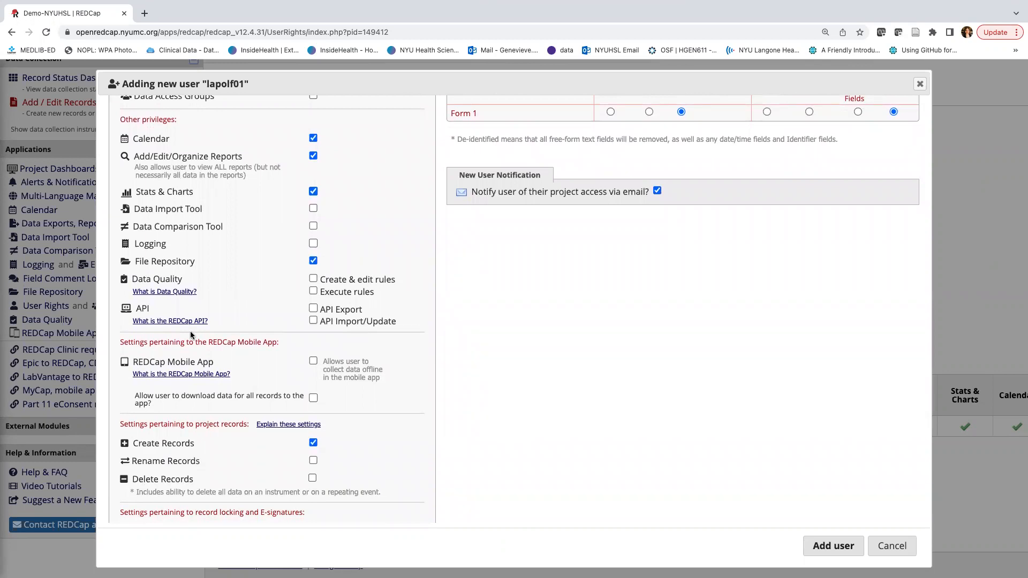
mouse_move(84, 167)
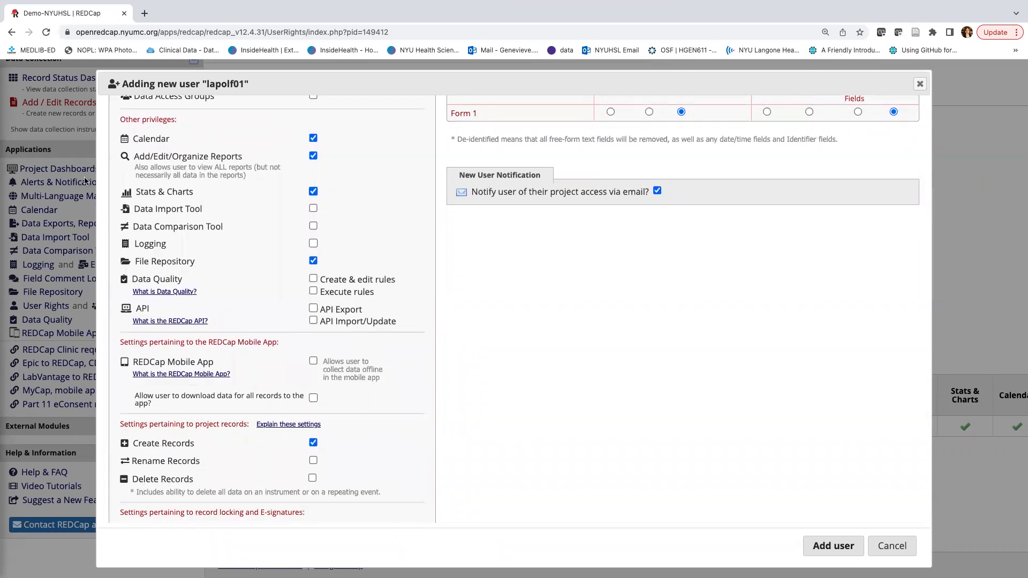
scroll("down", 3)
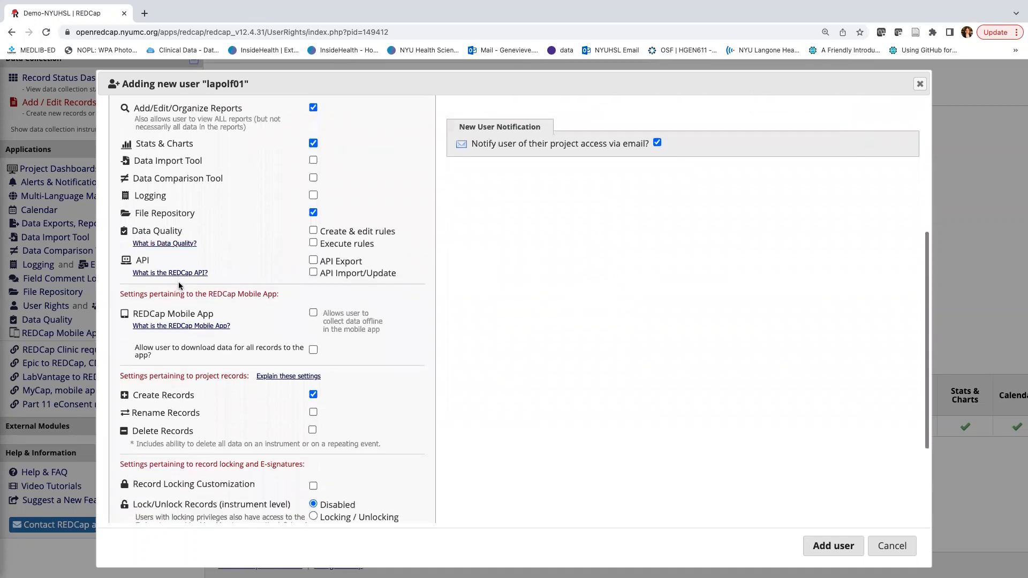
scroll("down", 3)
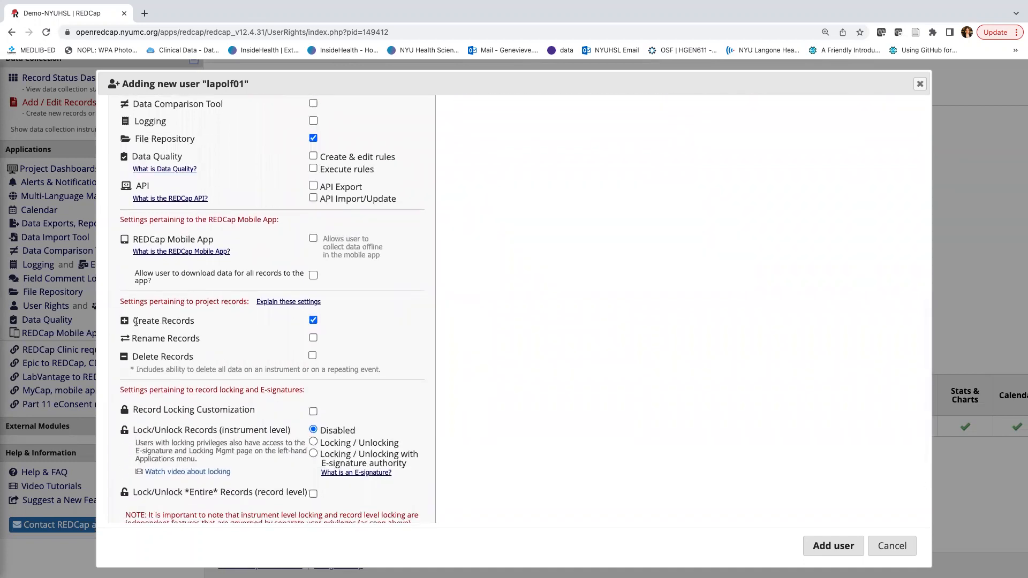
mouse_move(152, 360)
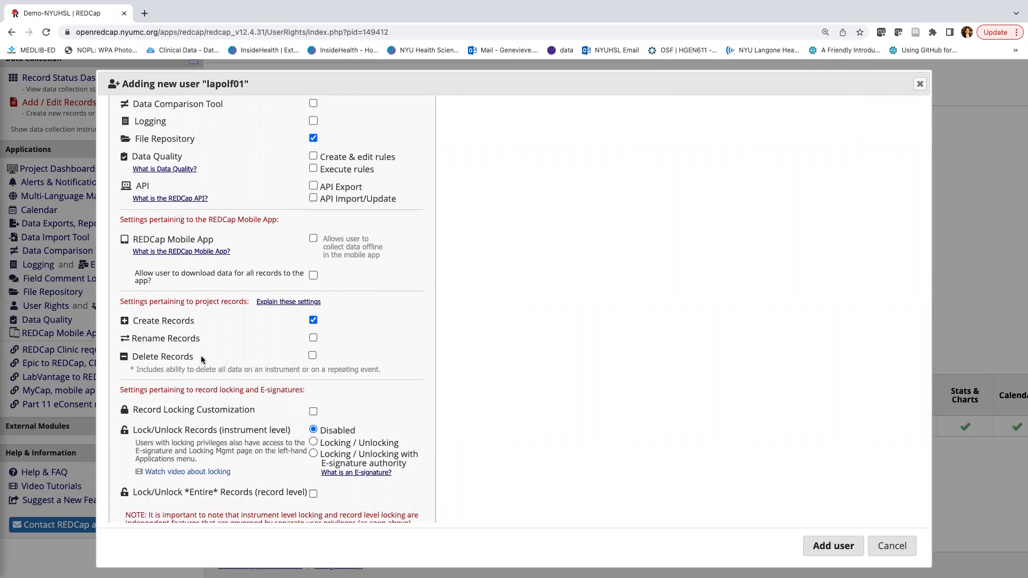
double_click(162, 356)
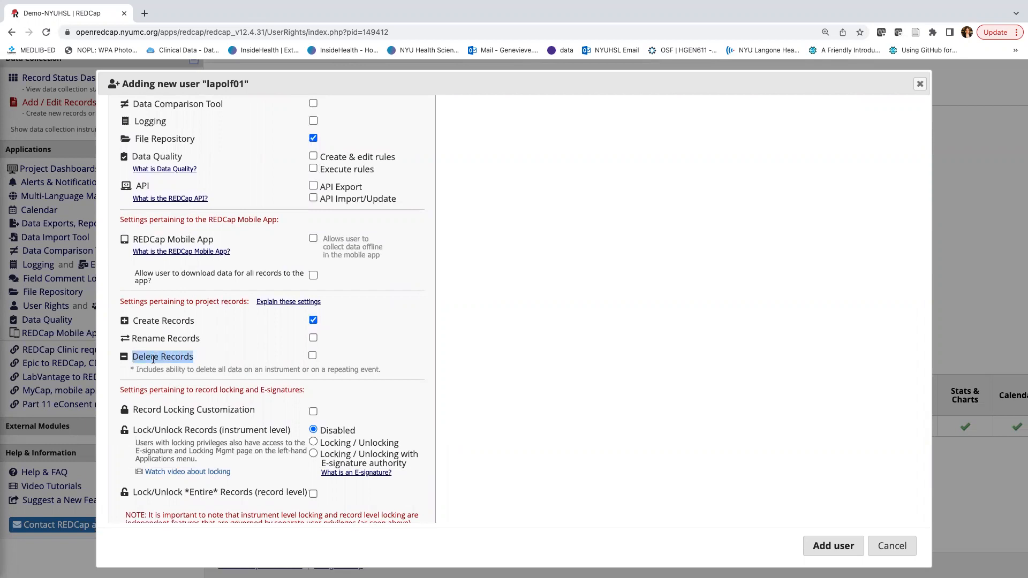
mouse_move(199, 361)
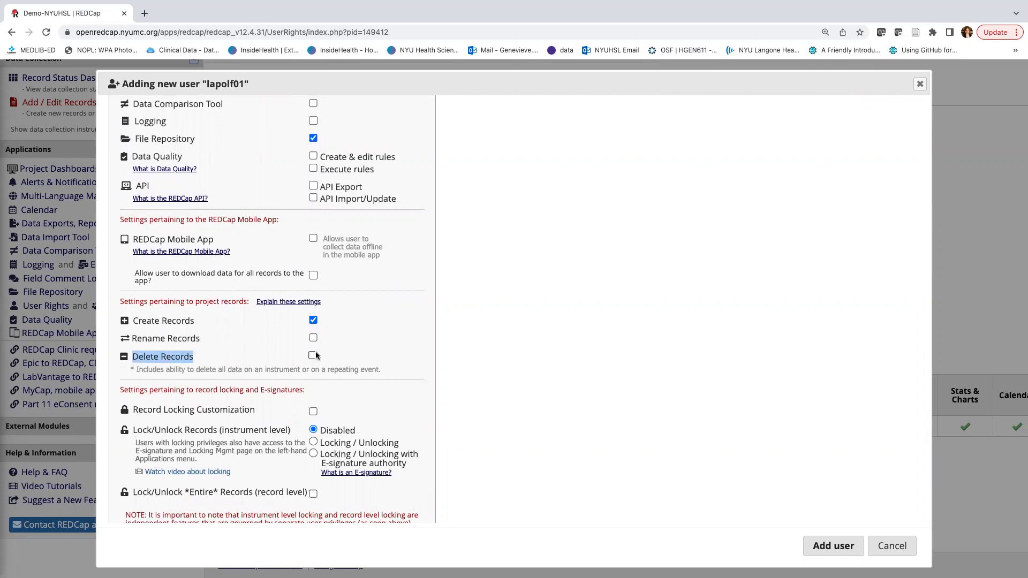
left_click(313, 355)
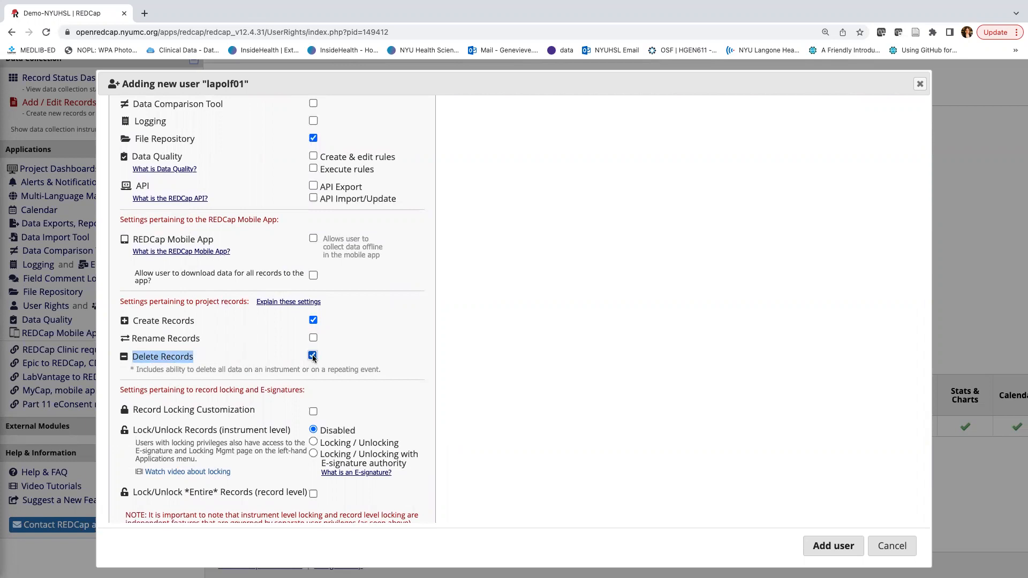
left_click(313, 357)
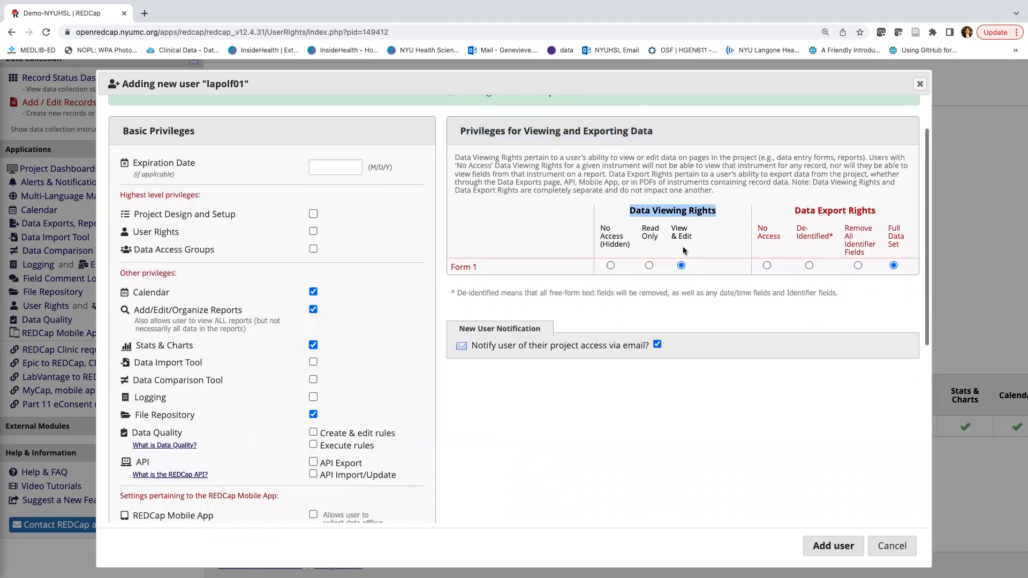
mouse_move(694, 236)
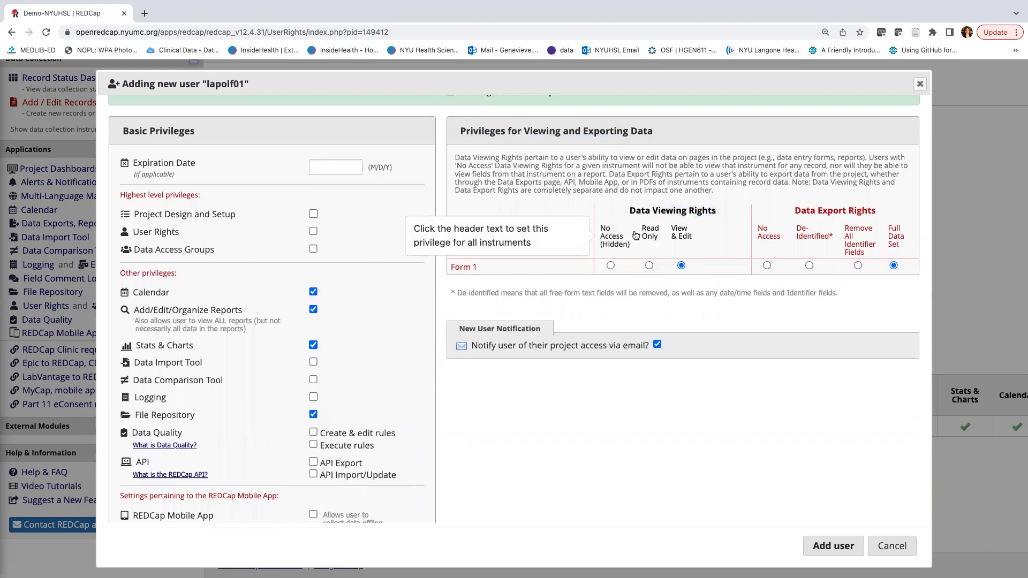
mouse_move(611, 239)
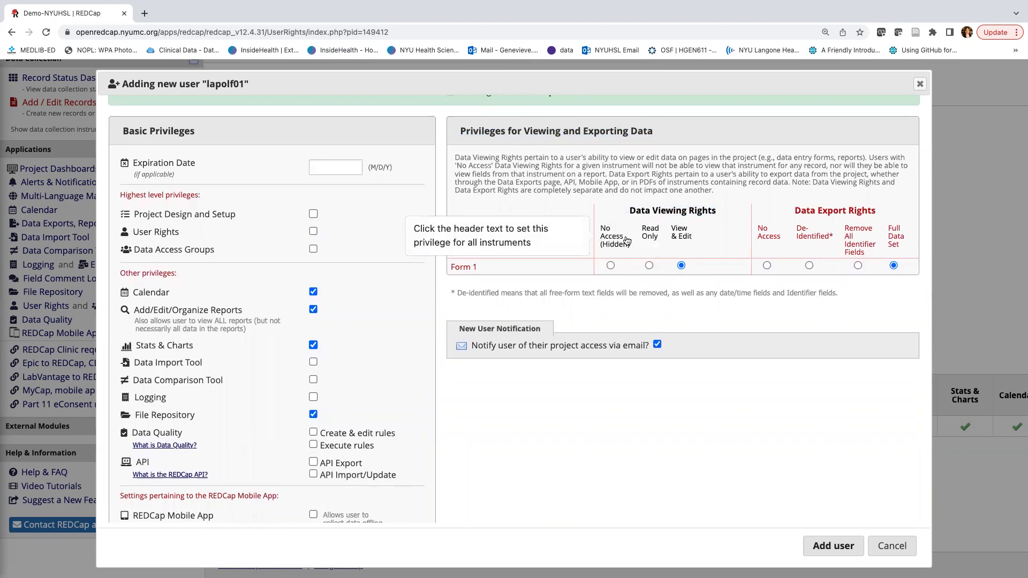
mouse_move(784, 227)
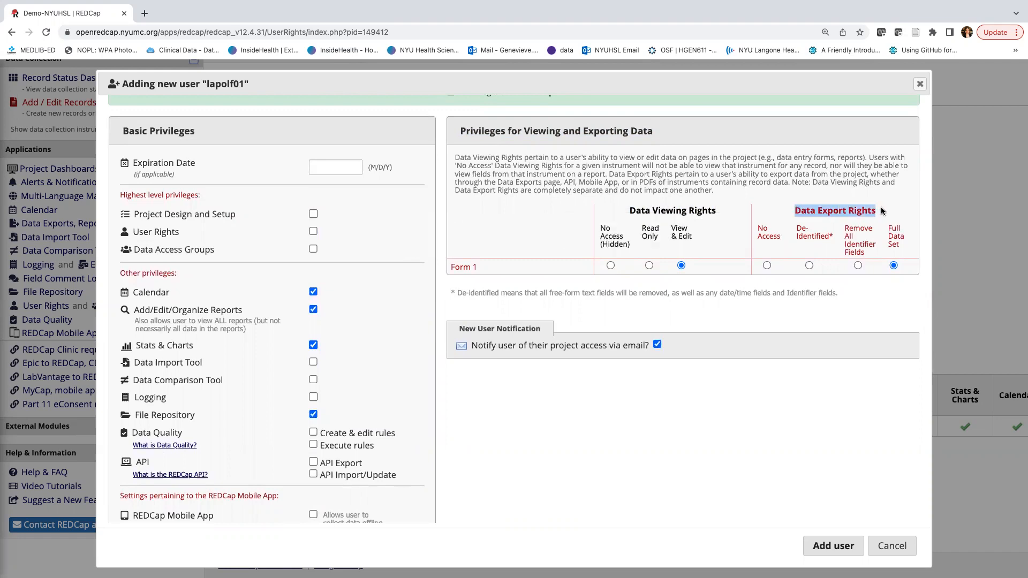
mouse_move(836, 210)
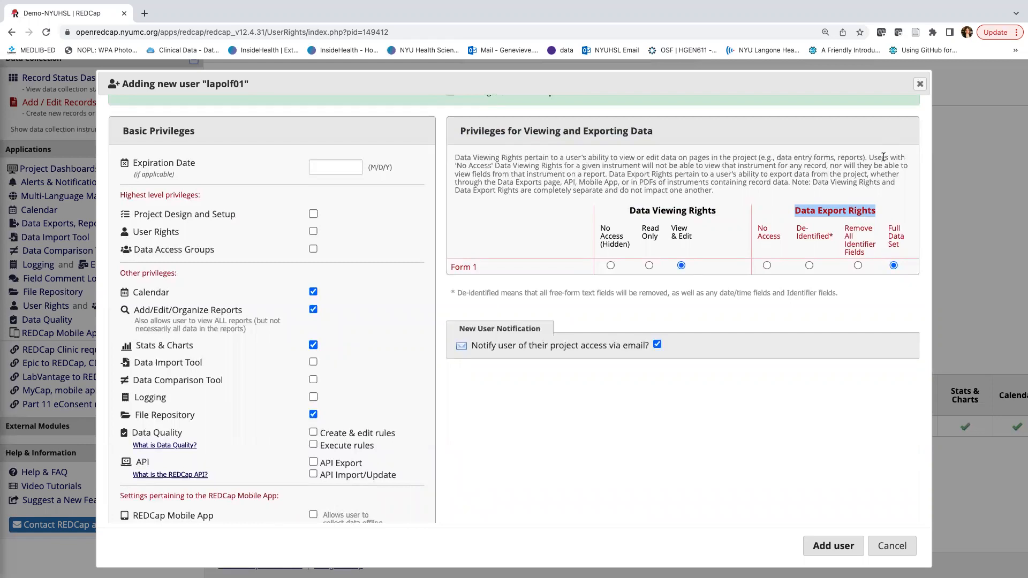
mouse_move(943, 230)
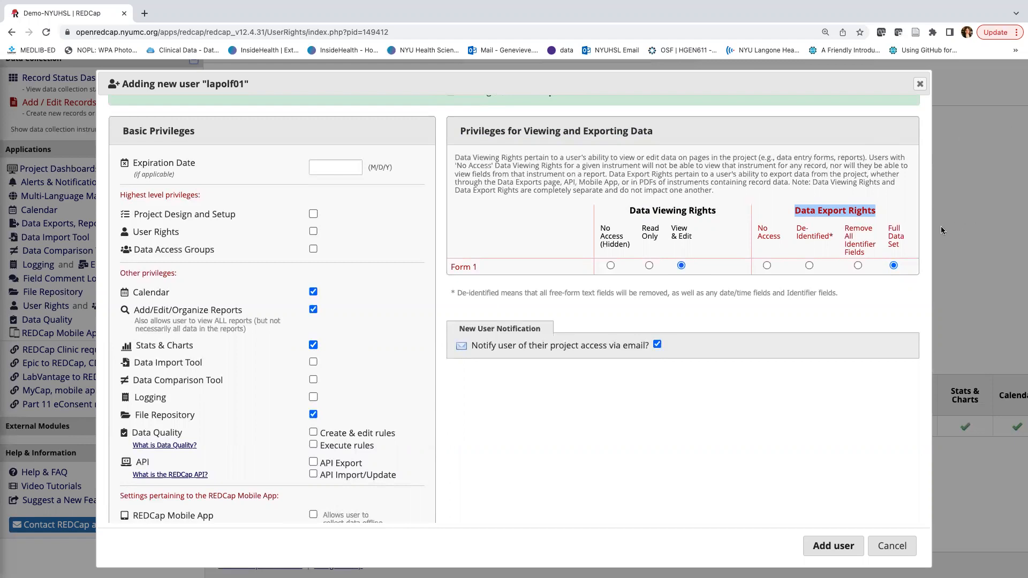
mouse_move(900, 211)
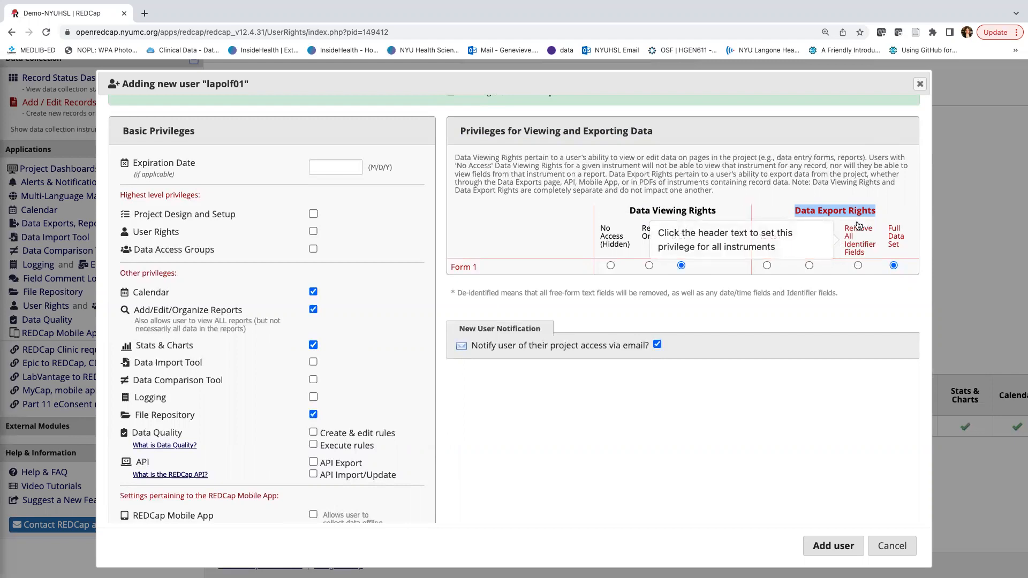
mouse_move(867, 231)
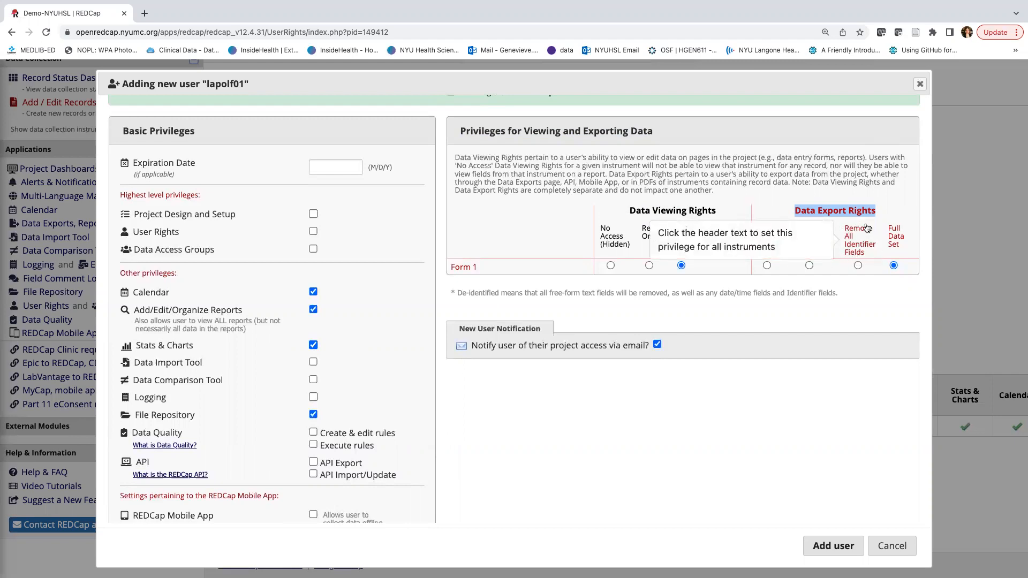
mouse_move(861, 252)
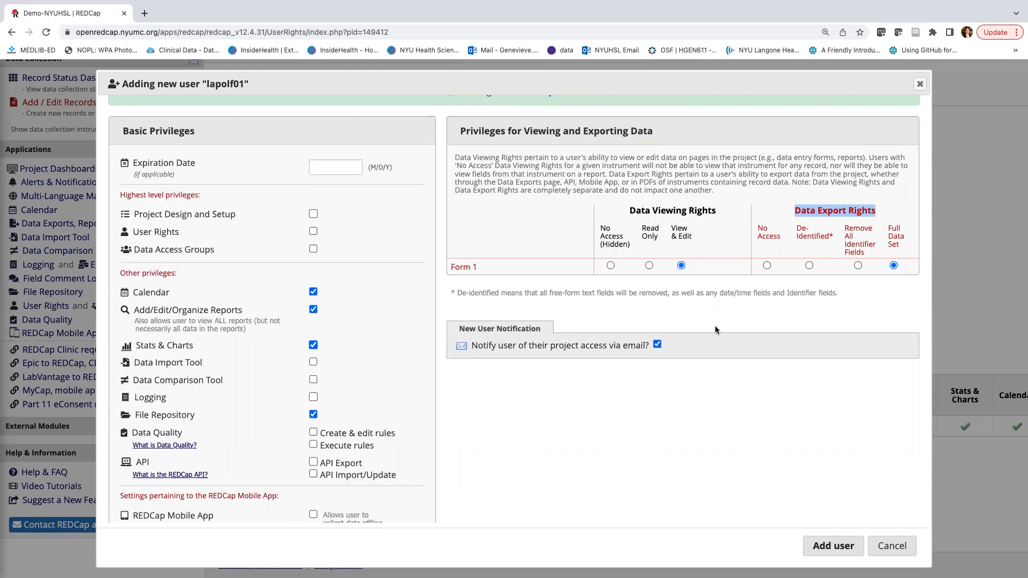
mouse_move(782, 210)
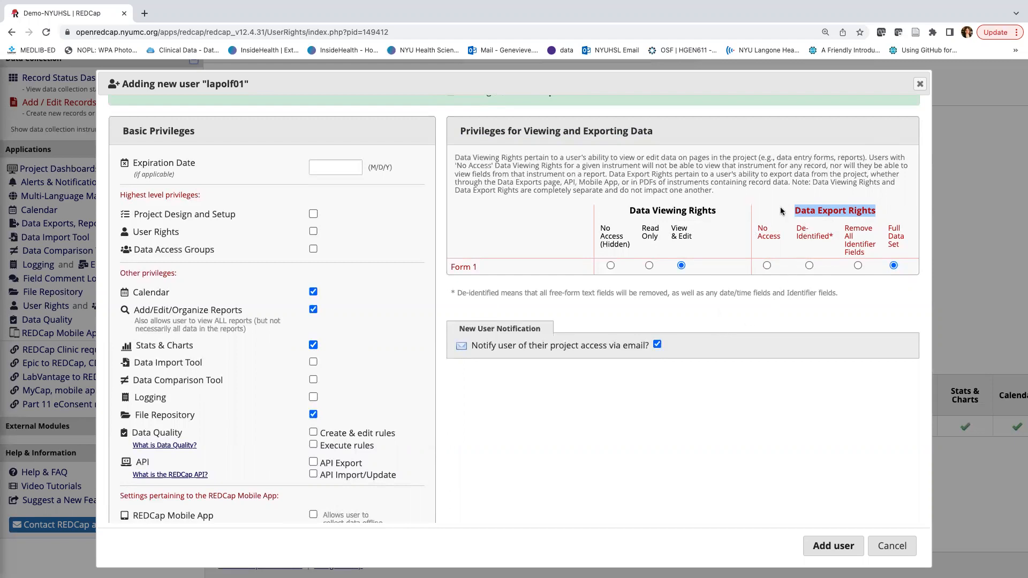
mouse_move(777, 248)
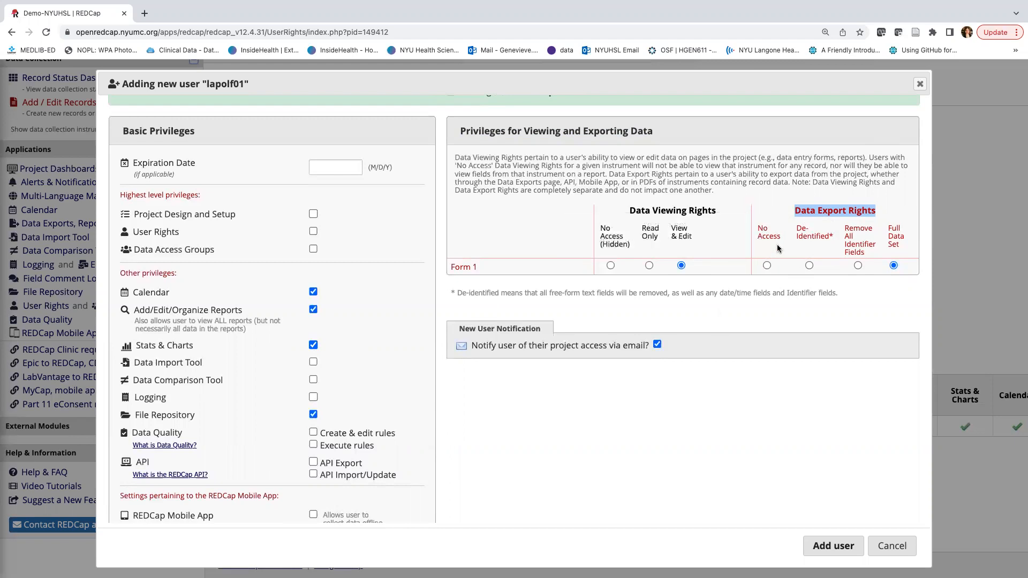
mouse_move(755, 223)
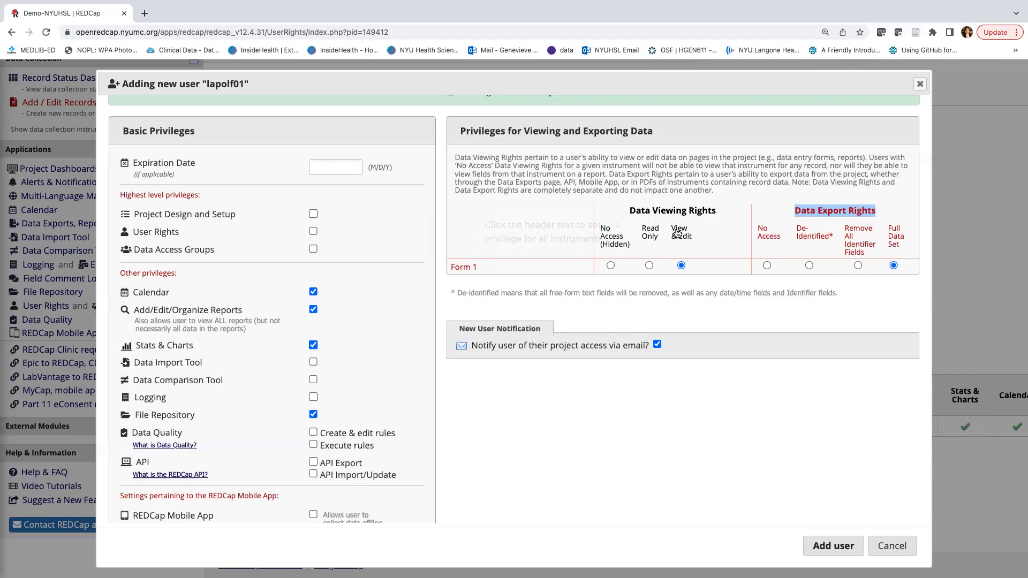
mouse_move(744, 563)
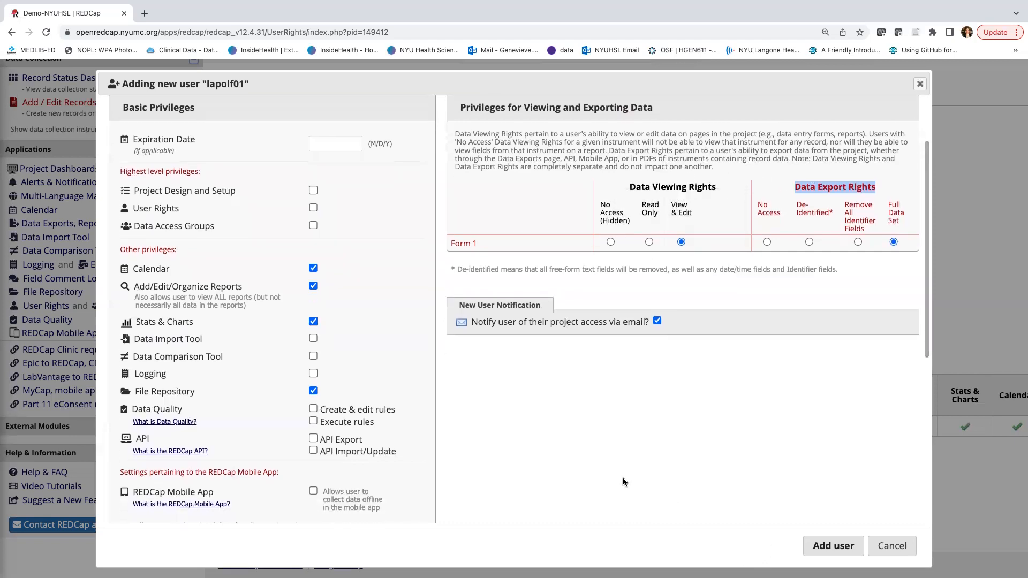
Dismiss lapolf01's privileges dialog and move to the Create new roles field
scroll("down", 3)
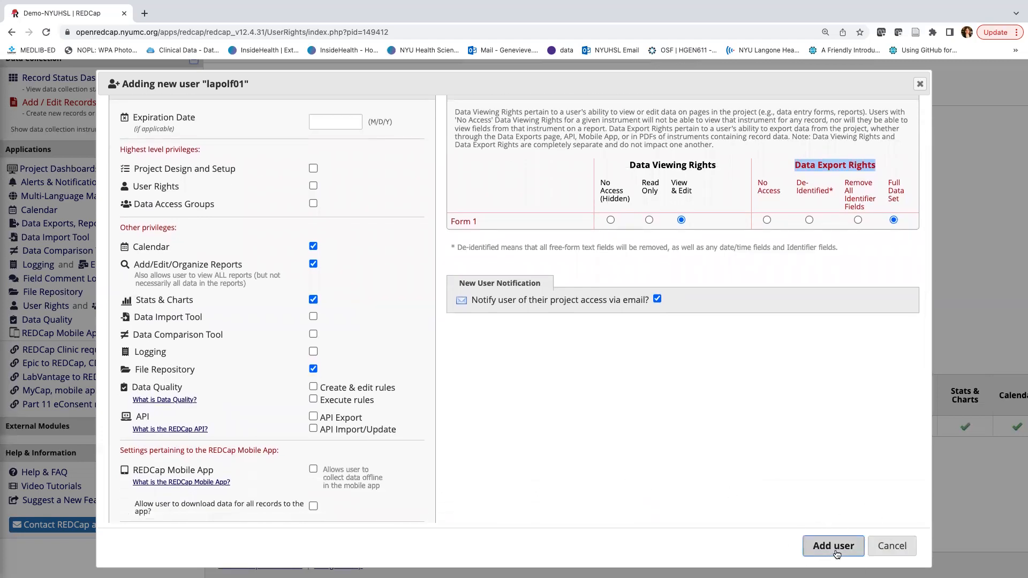
left_click(834, 546)
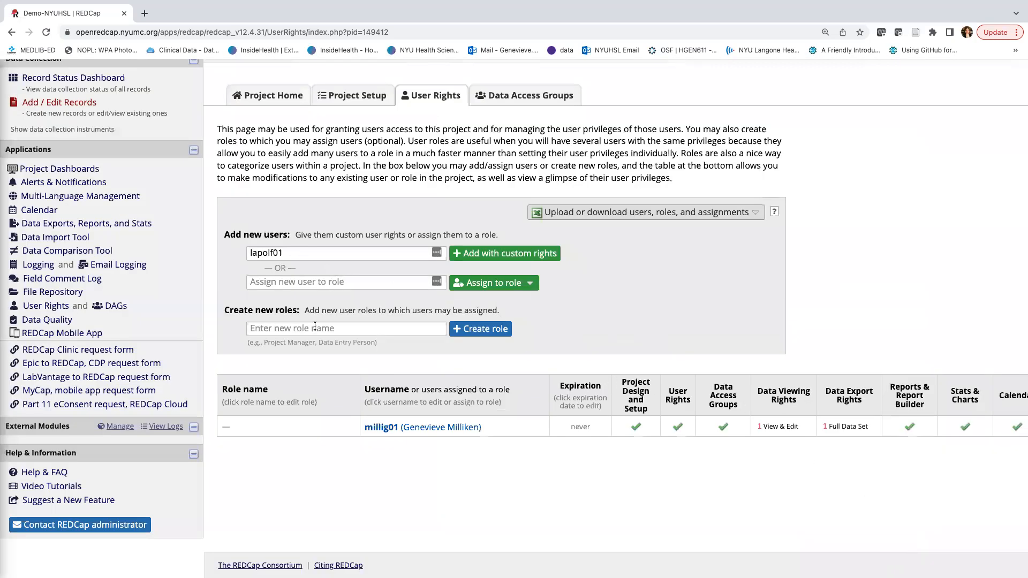
left_click(346, 329)
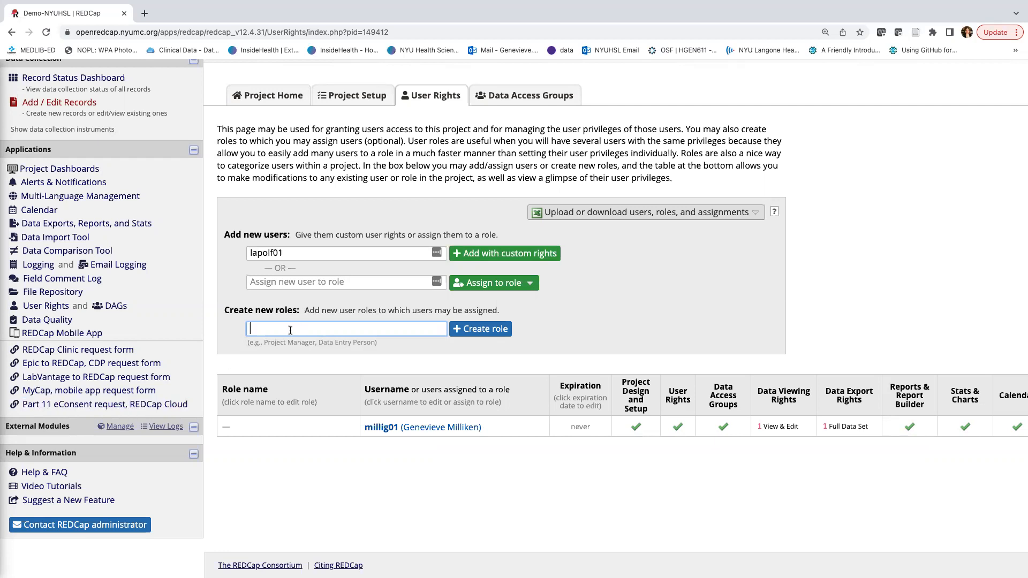
Create the 'Data Entry Person' role with Project Design and Setup and De-Identified export
type("Data Entry Person")
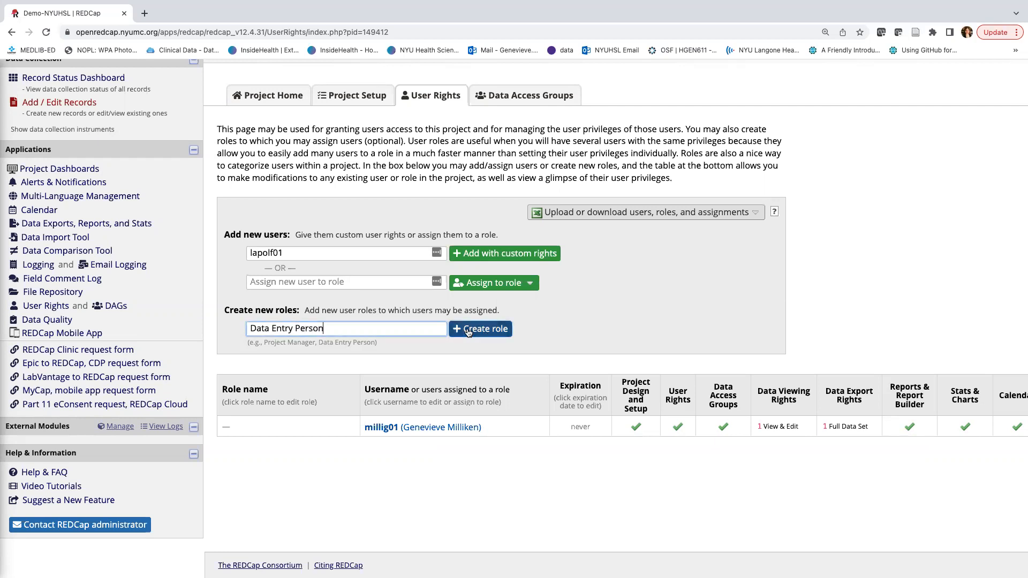
left_click(479, 329)
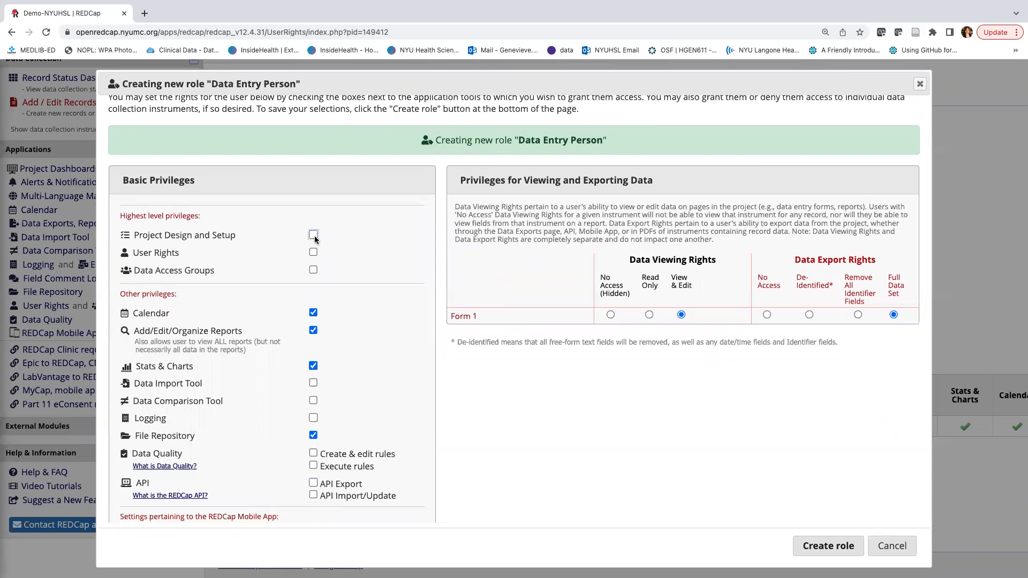
scroll("down", 3)
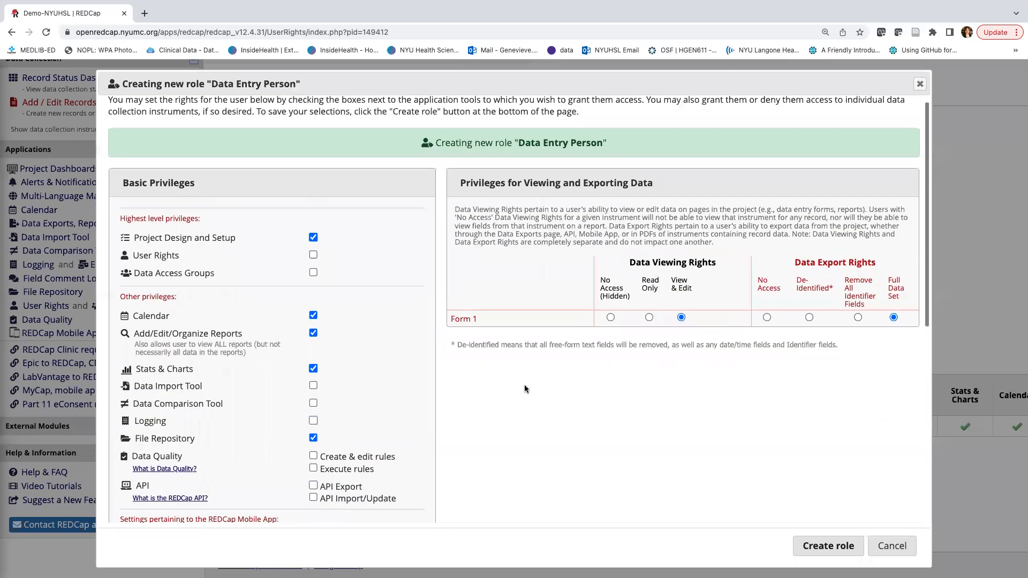
mouse_move(842, 323)
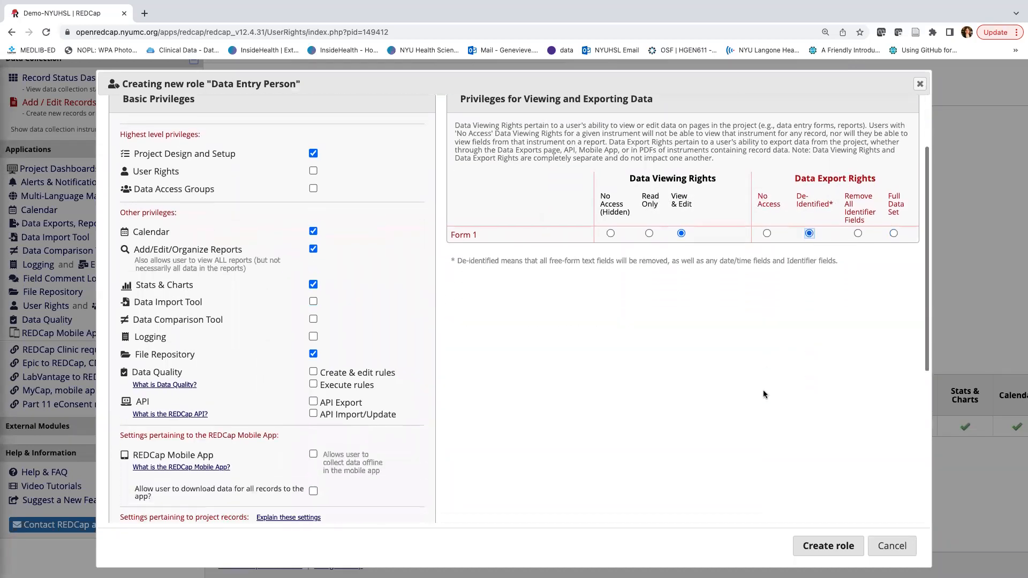
left_click(828, 547)
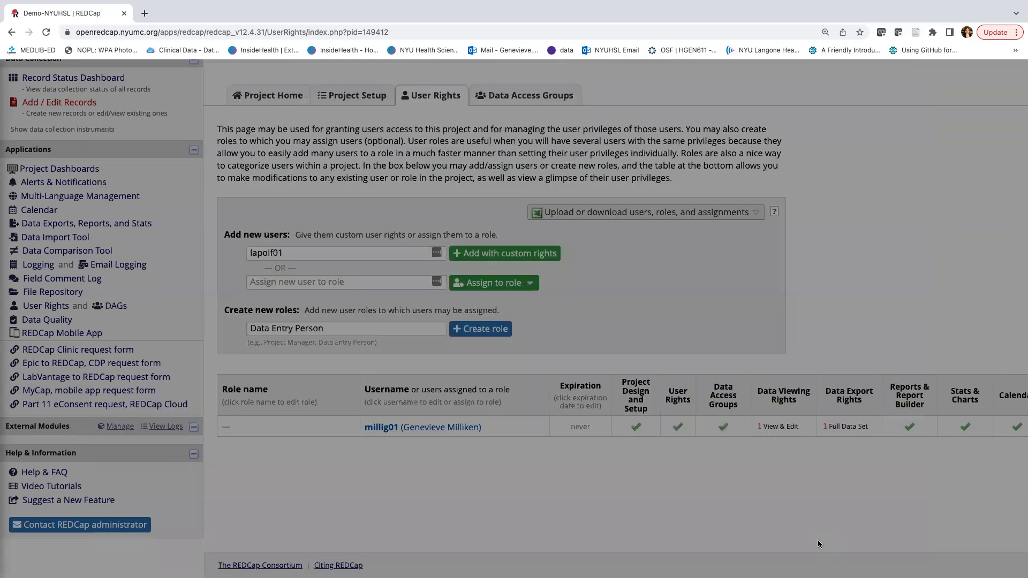
left_click(480, 329)
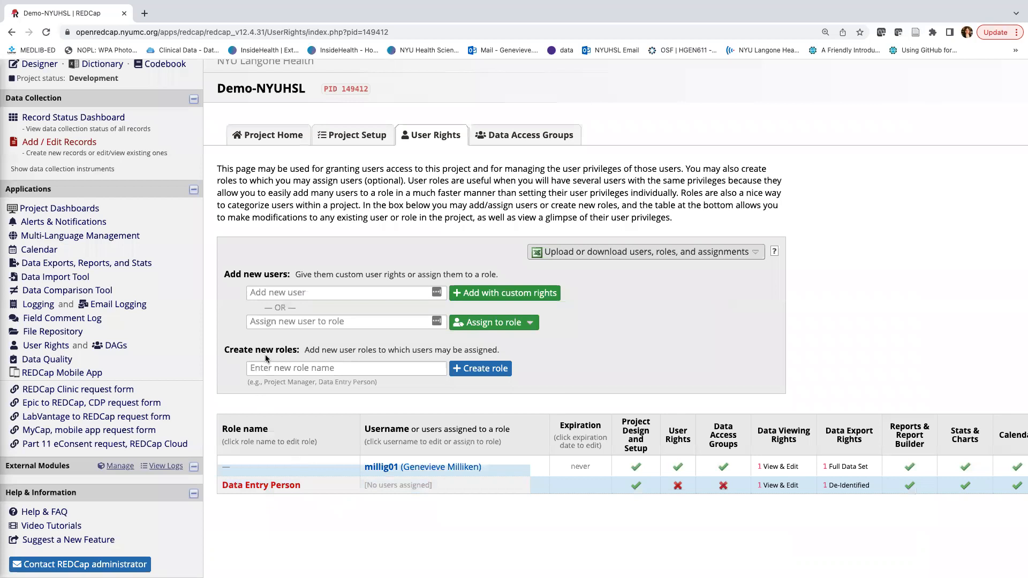
type("fre")
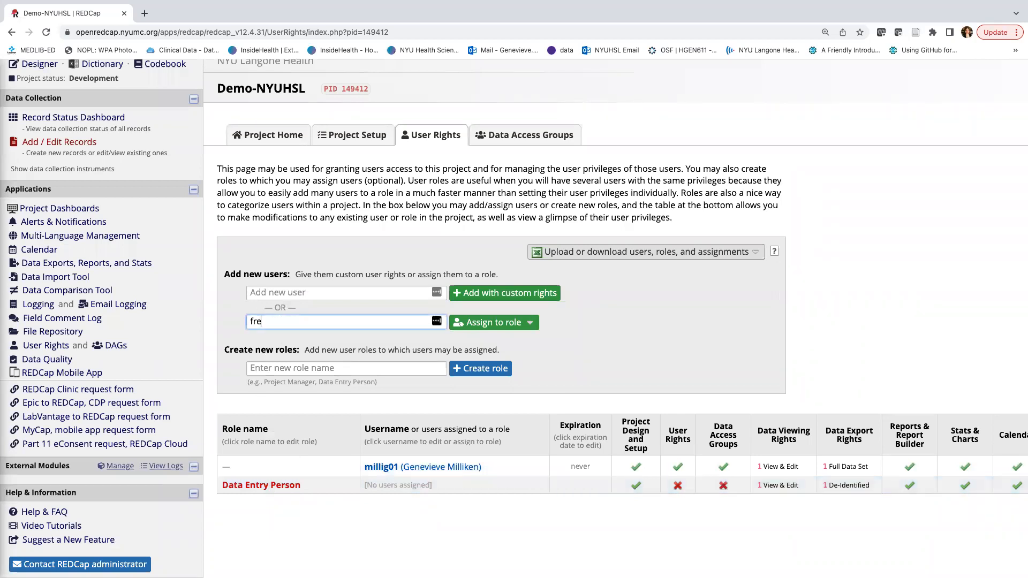
type("lapolf01")
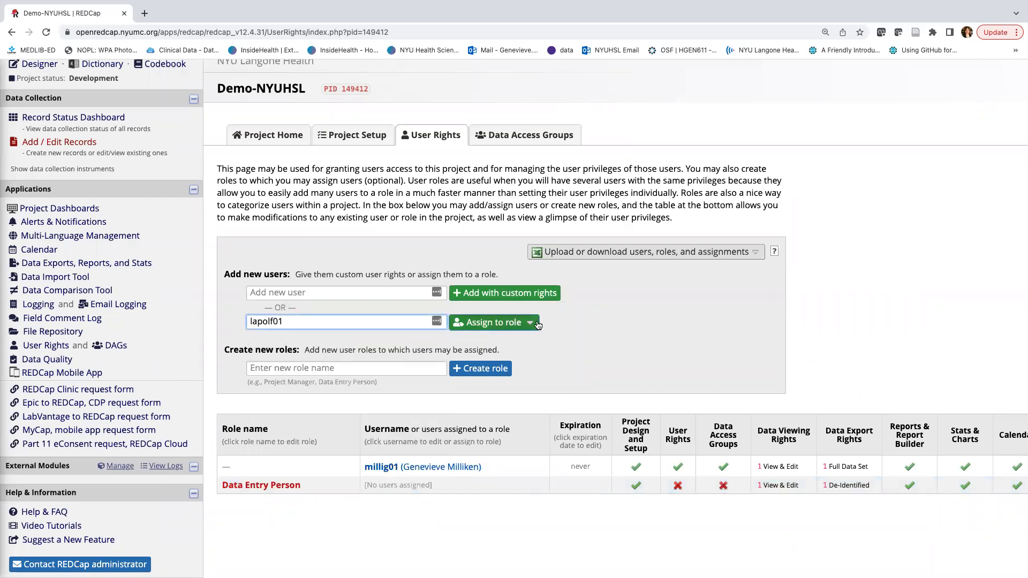
left_click(491, 322)
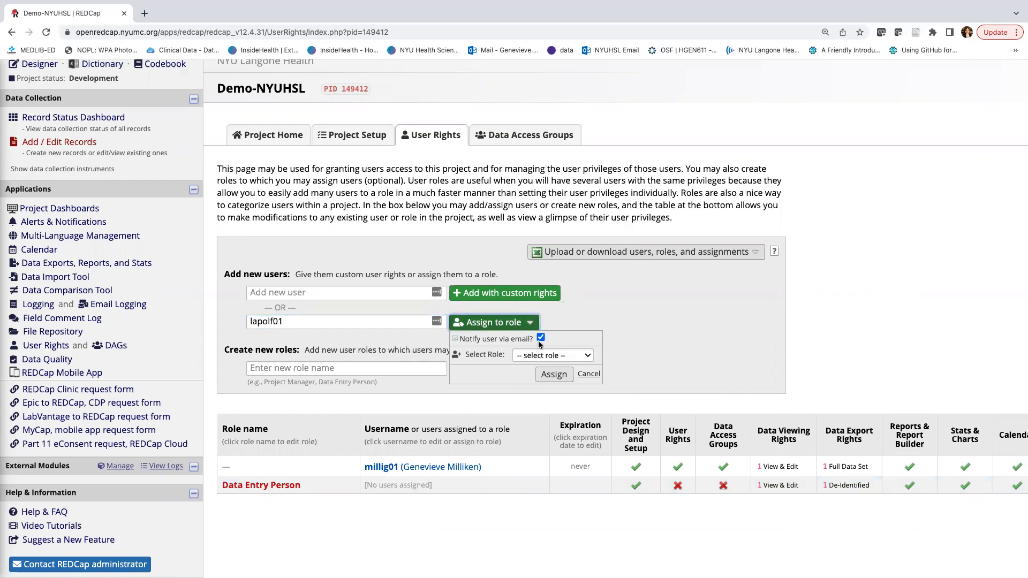
left_click(553, 354)
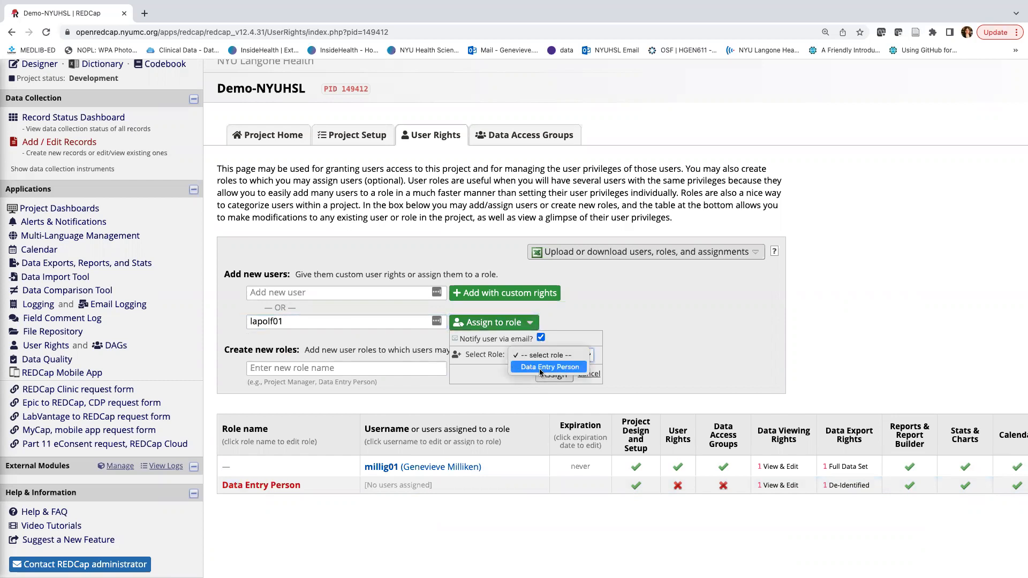
left_click(548, 366)
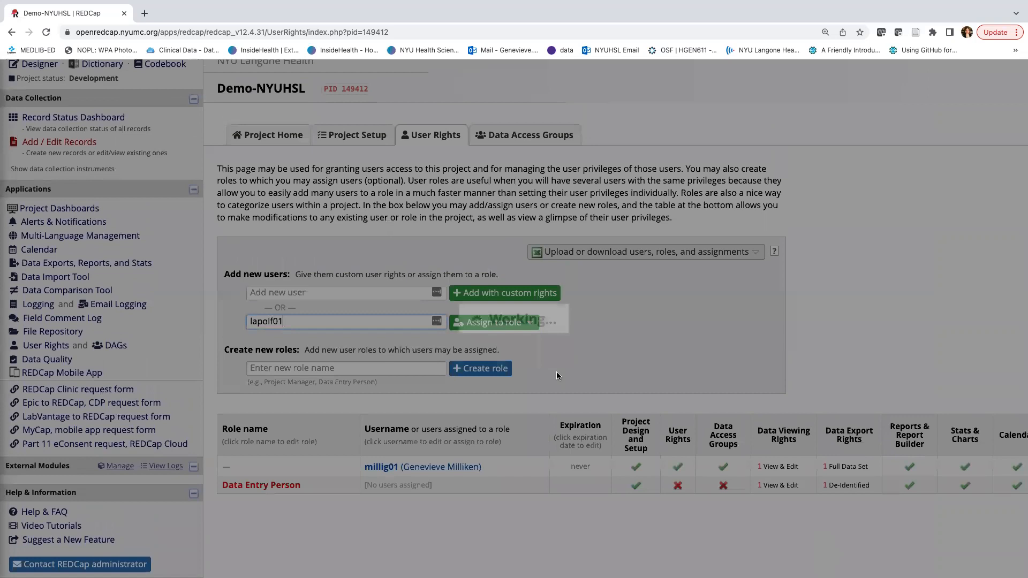
left_click(494, 322)
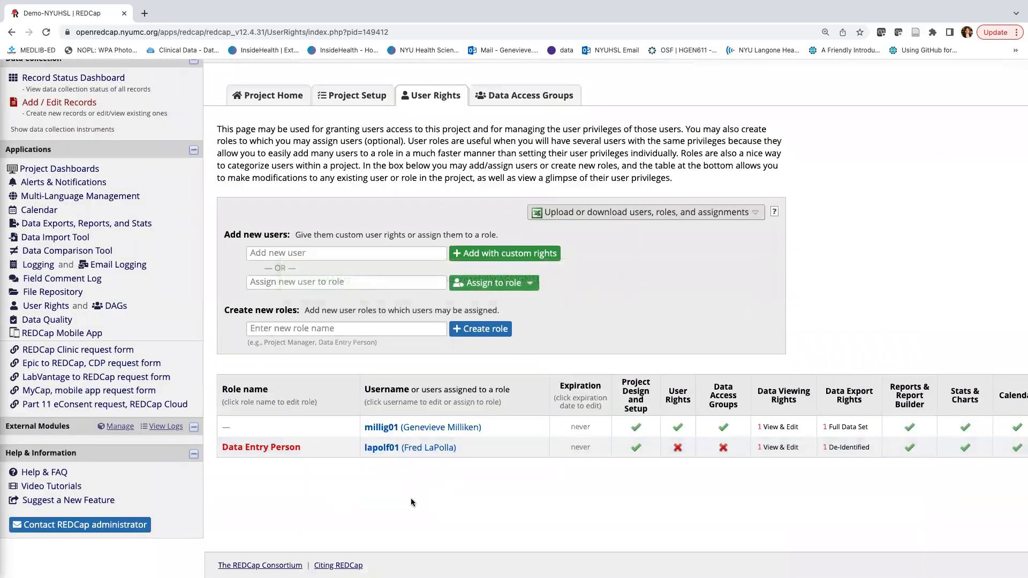
mouse_move(406, 502)
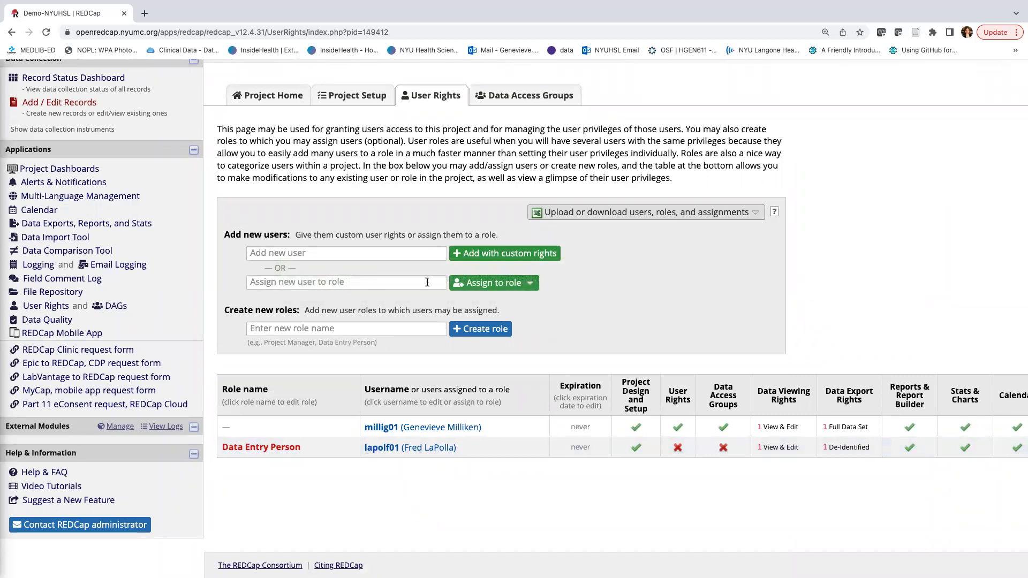
mouse_move(242, 282)
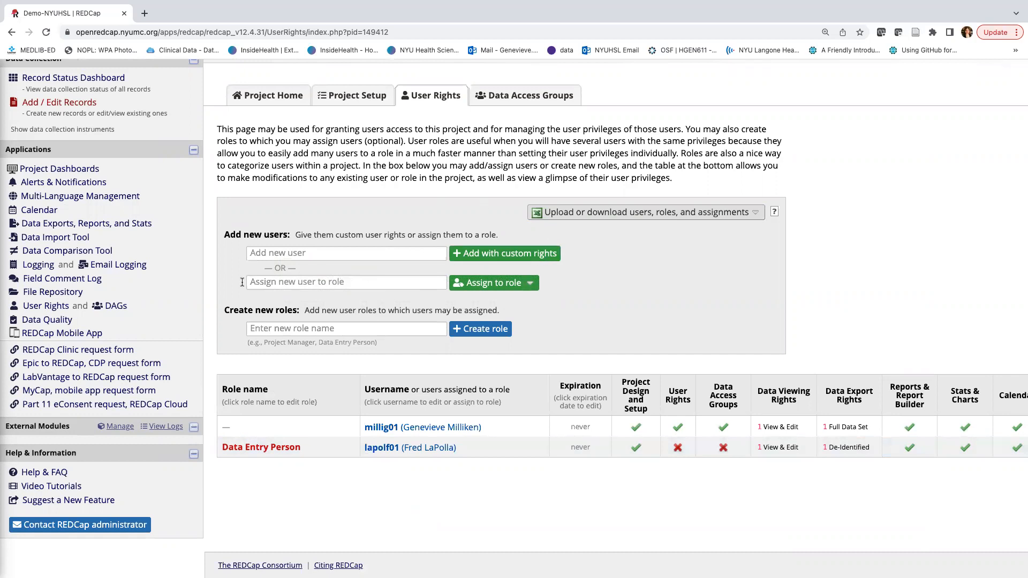